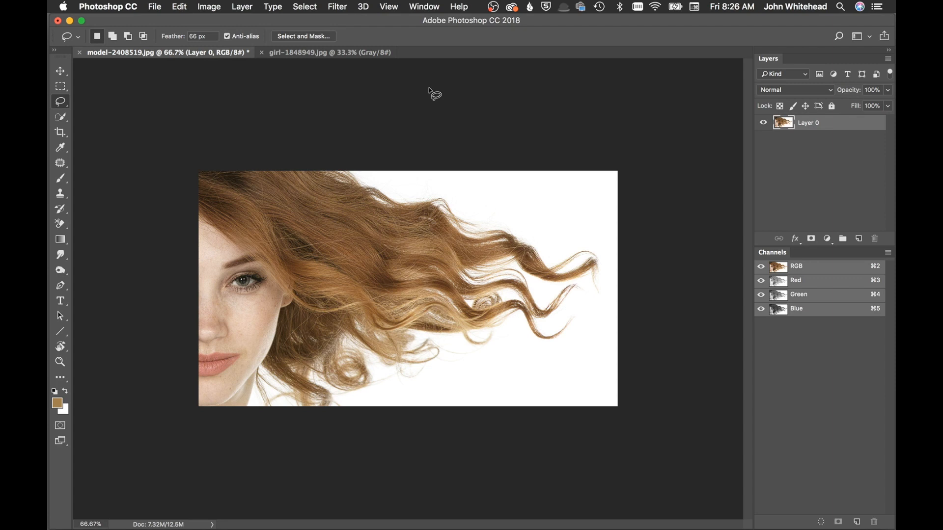
mouse_move(361, 75)
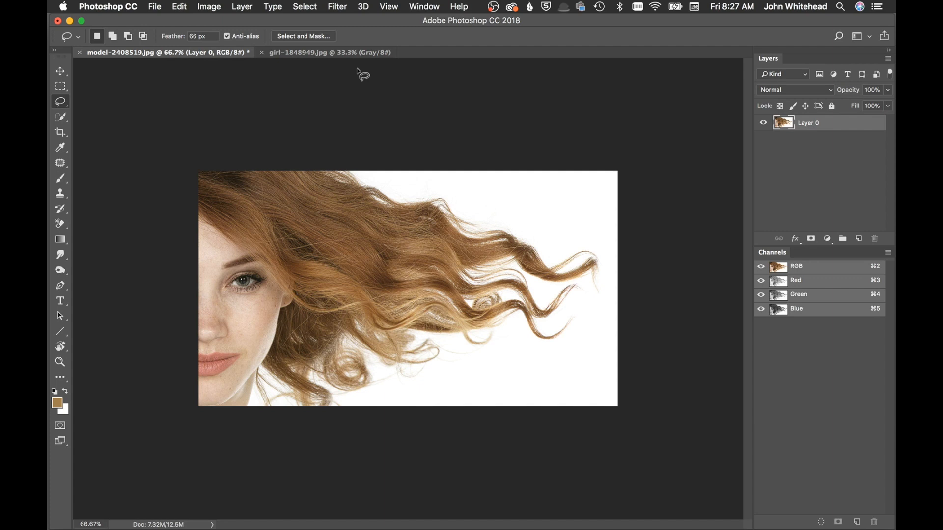
mouse_move(379, 89)
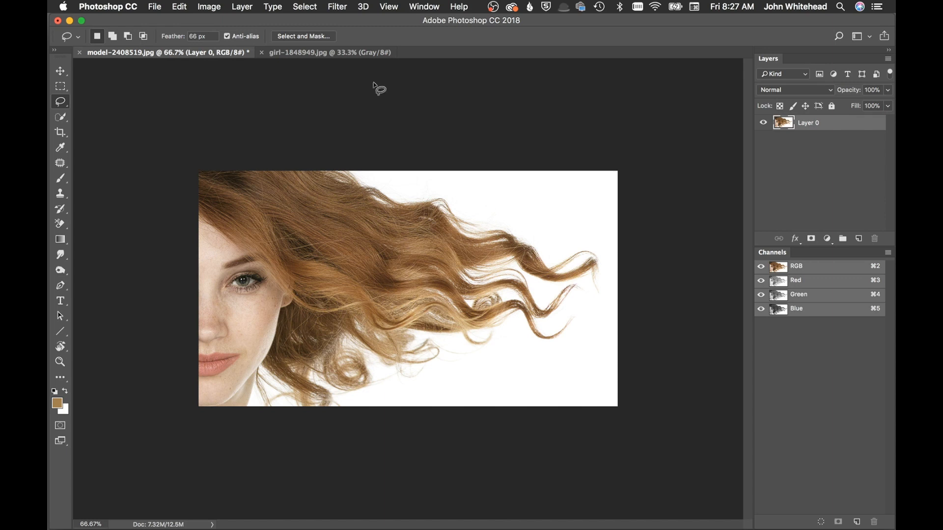
mouse_move(375, 203)
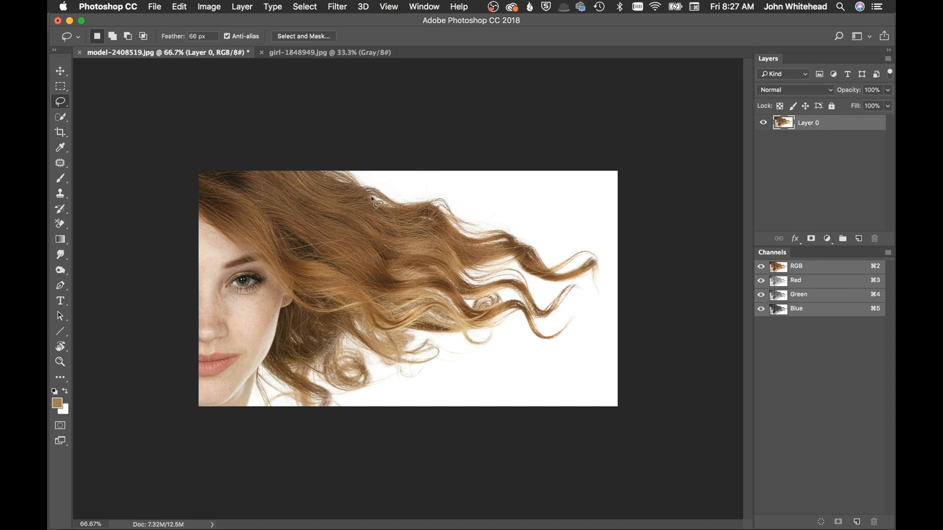
mouse_move(522, 208)
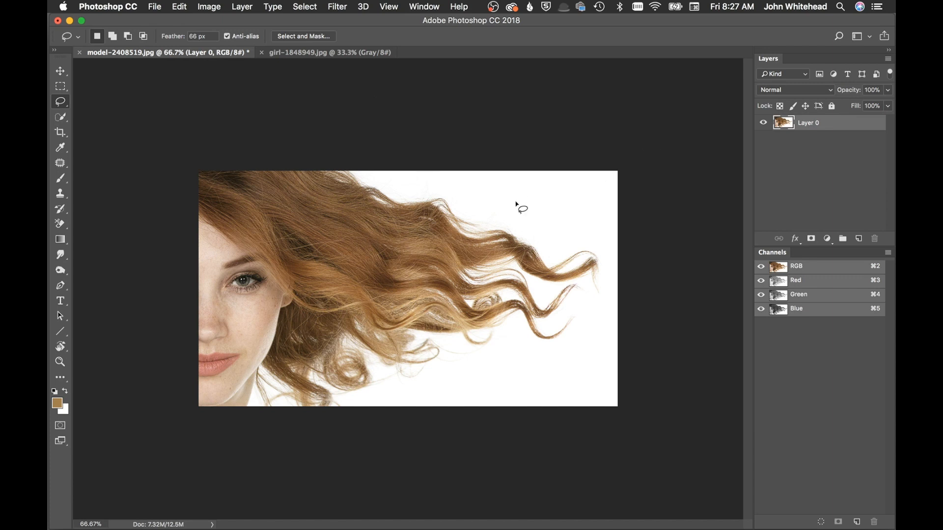
mouse_move(404, 247)
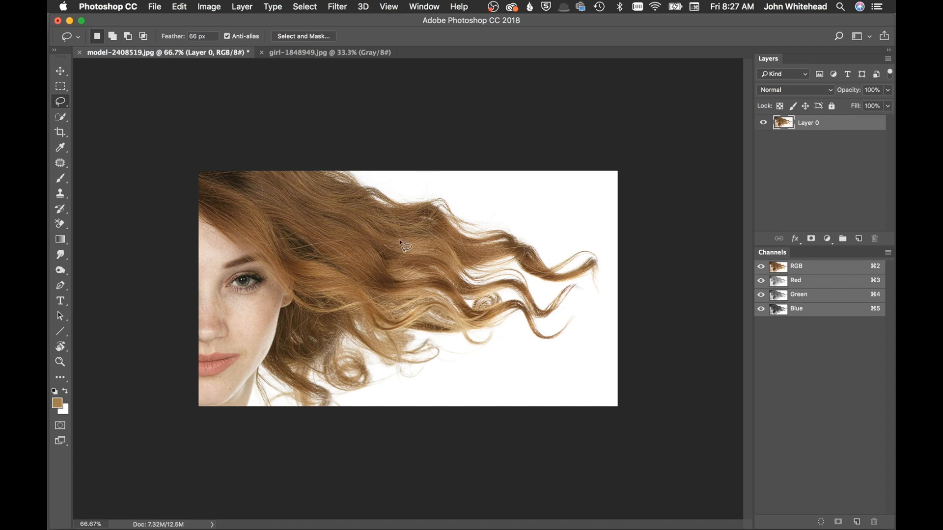
mouse_move(519, 217)
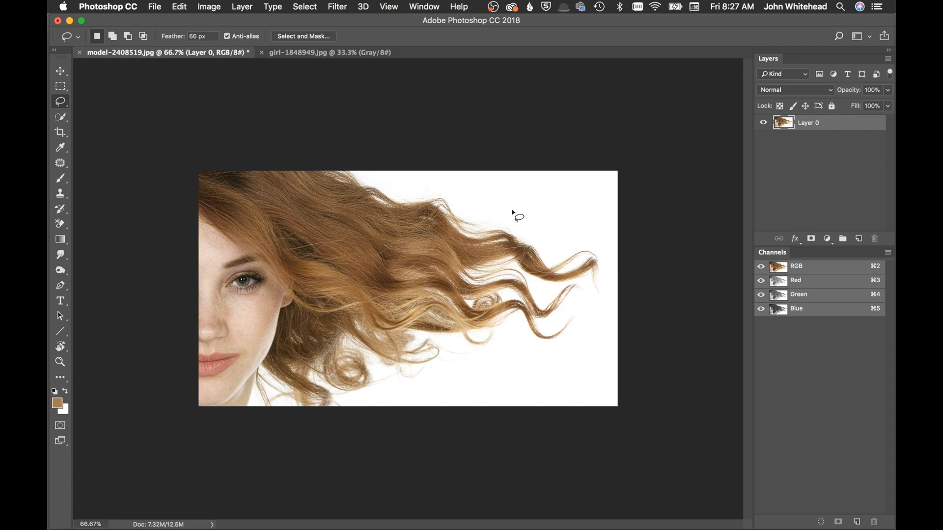
mouse_move(533, 193)
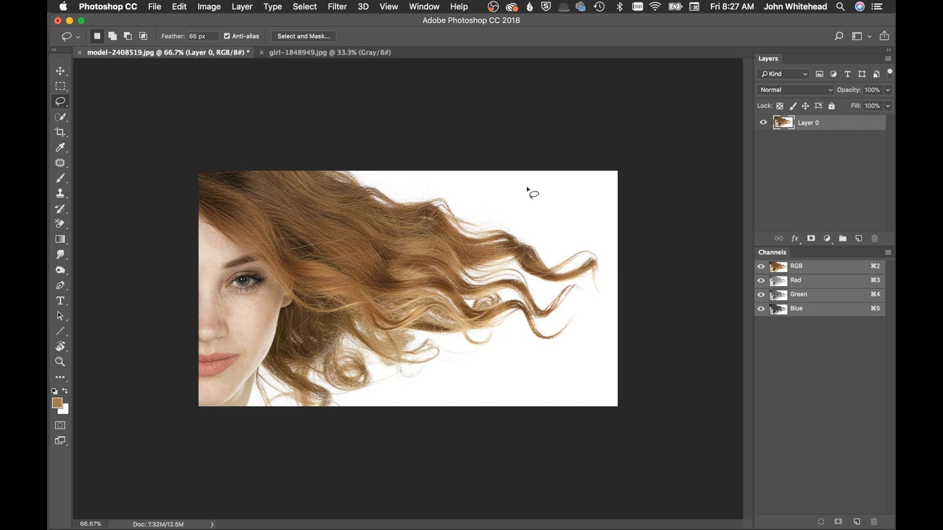
mouse_move(528, 191)
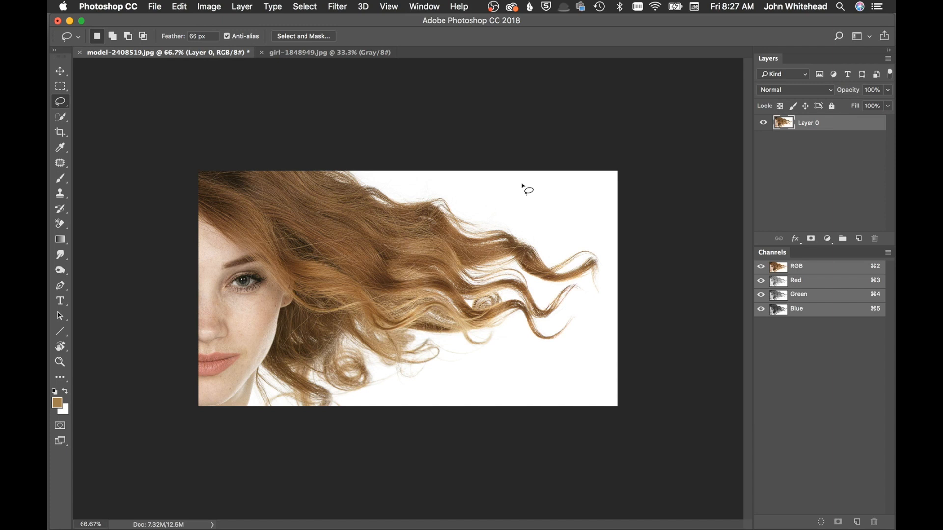
mouse_move(357, 5)
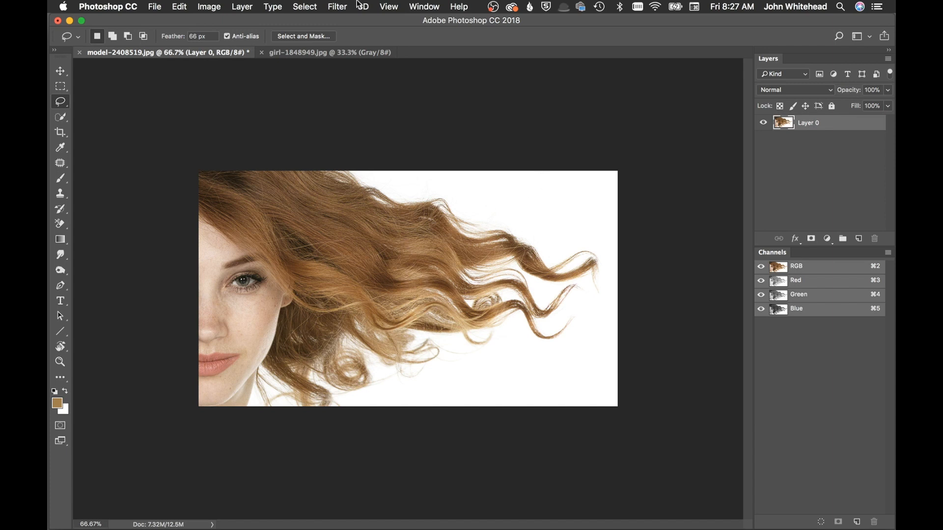
- Bring the model photo document forward so its layer can be duplicated into Layer 0 copy
click(295, 51)
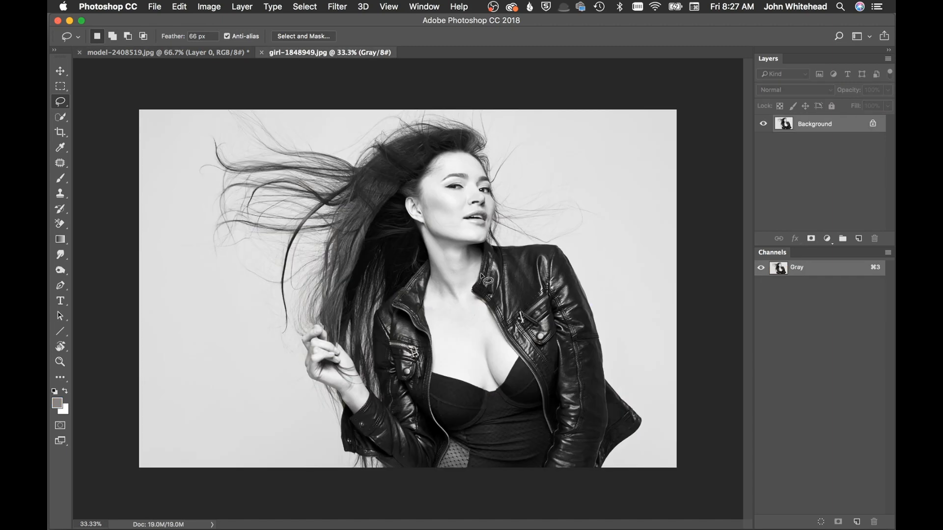
mouse_move(180, 290)
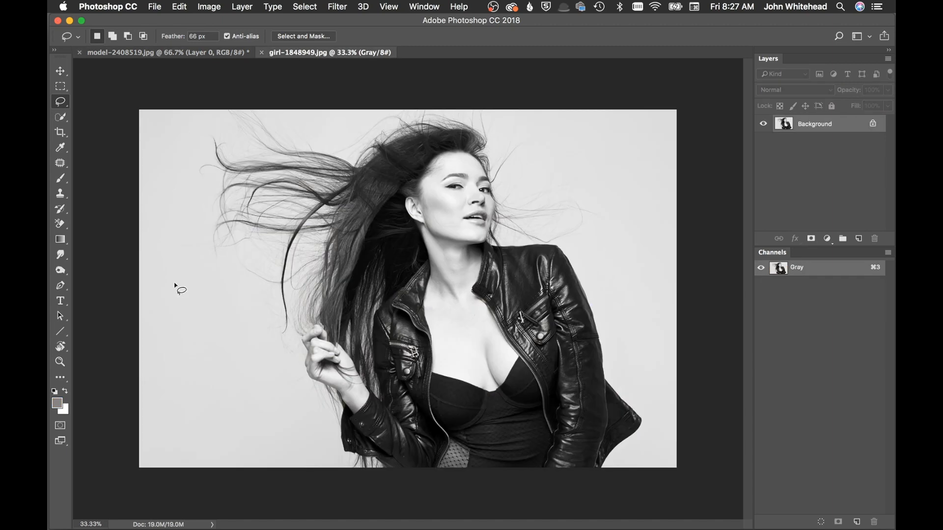
mouse_move(421, 252)
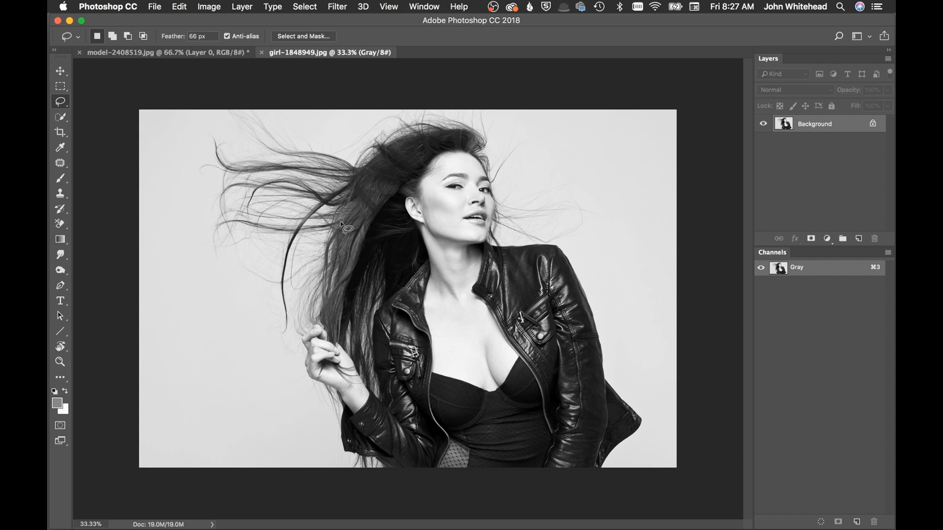
mouse_move(336, 167)
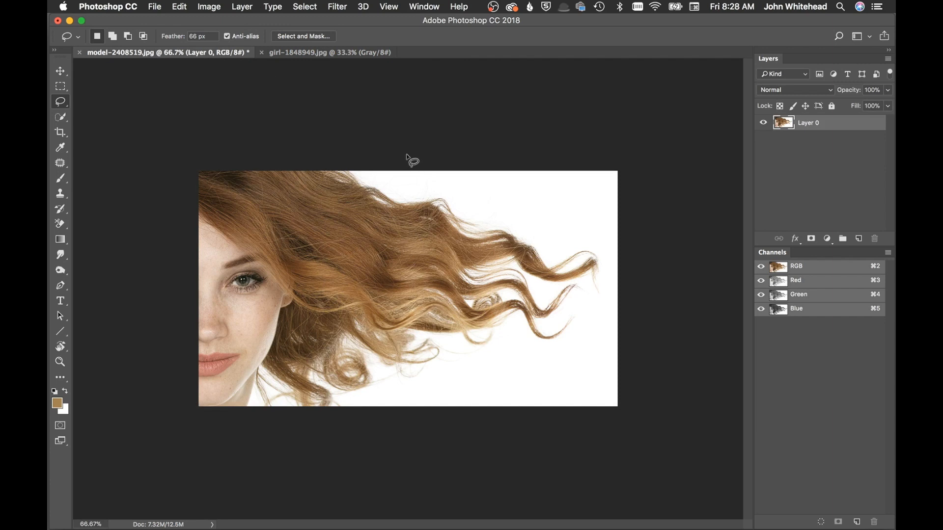
mouse_move(408, 159)
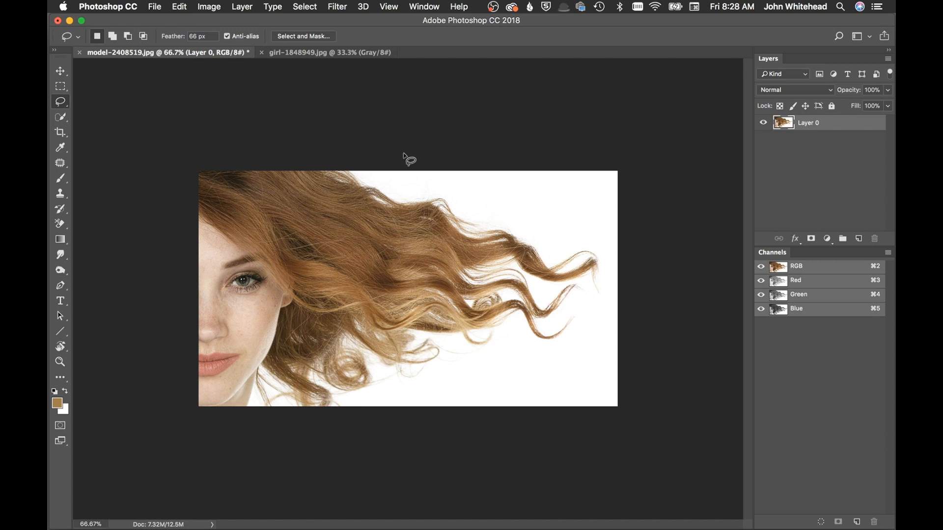
mouse_move(801, 153)
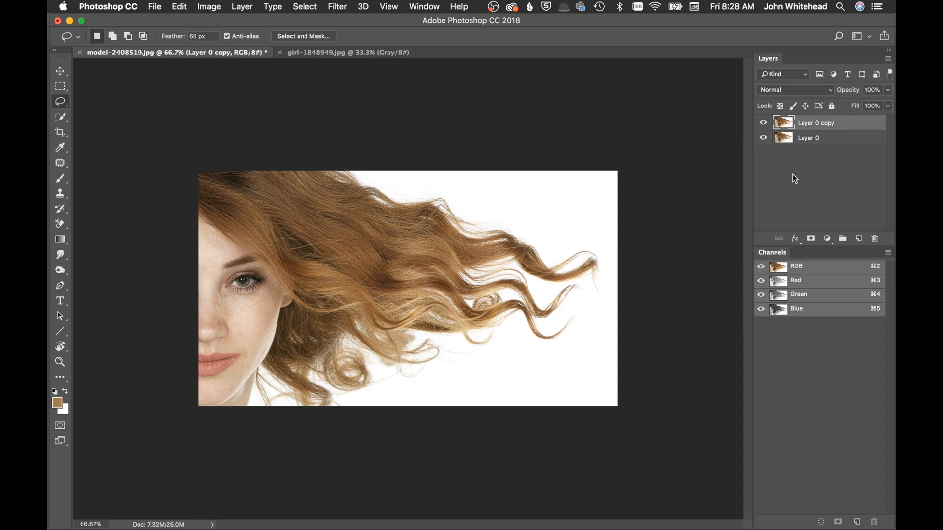
mouse_move(770, 204)
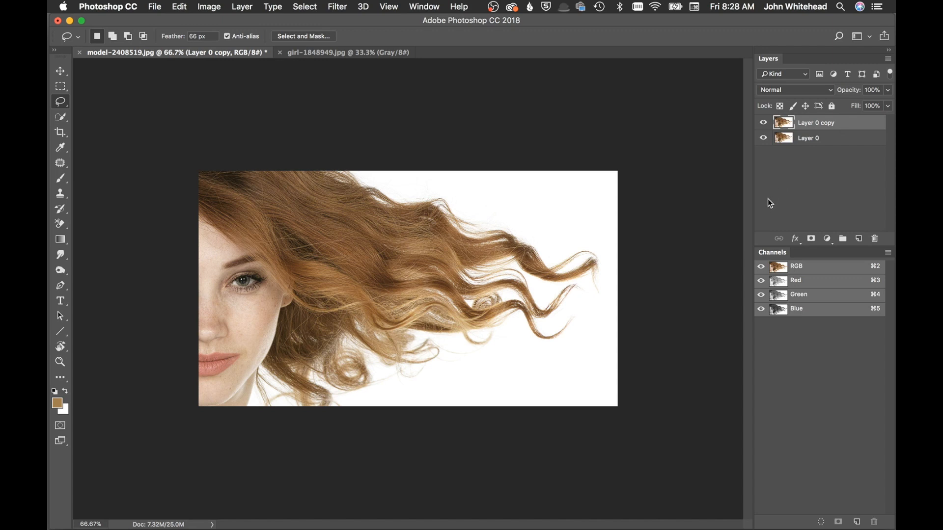
mouse_move(348, 286)
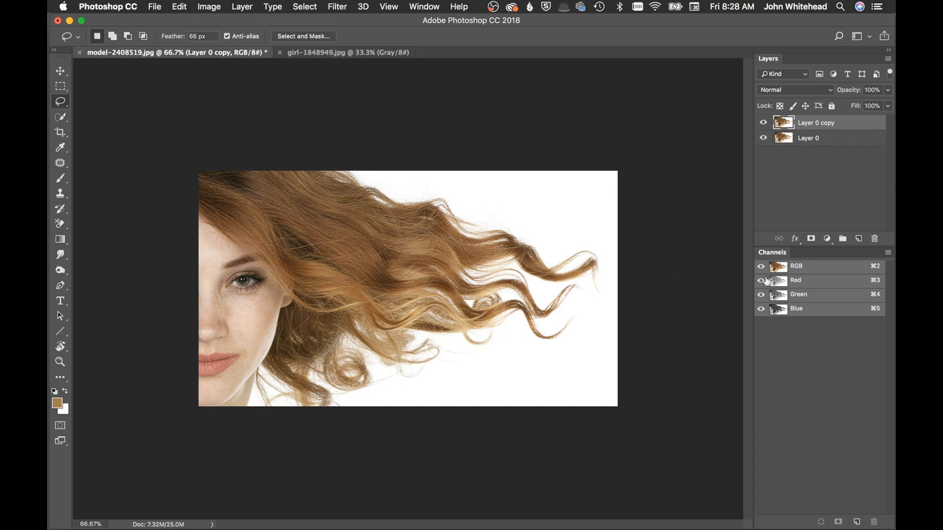
click(795, 280)
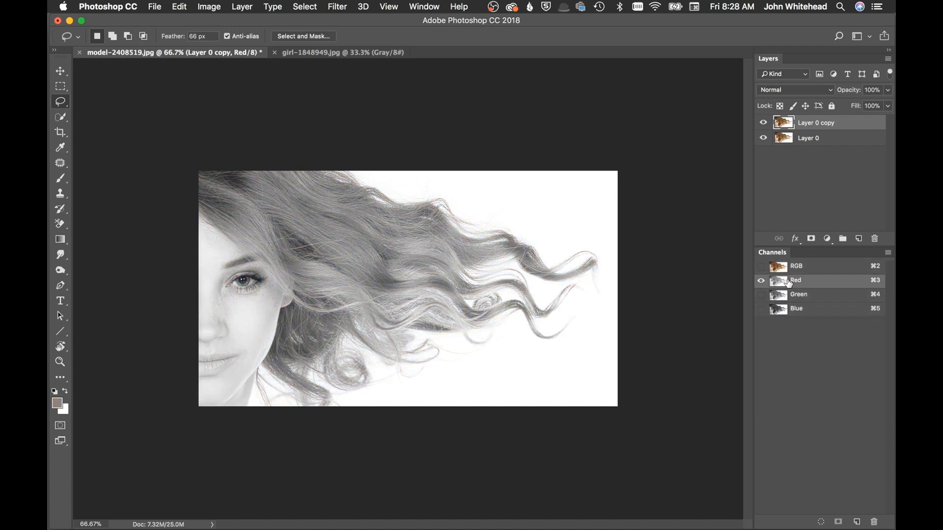
click(798, 295)
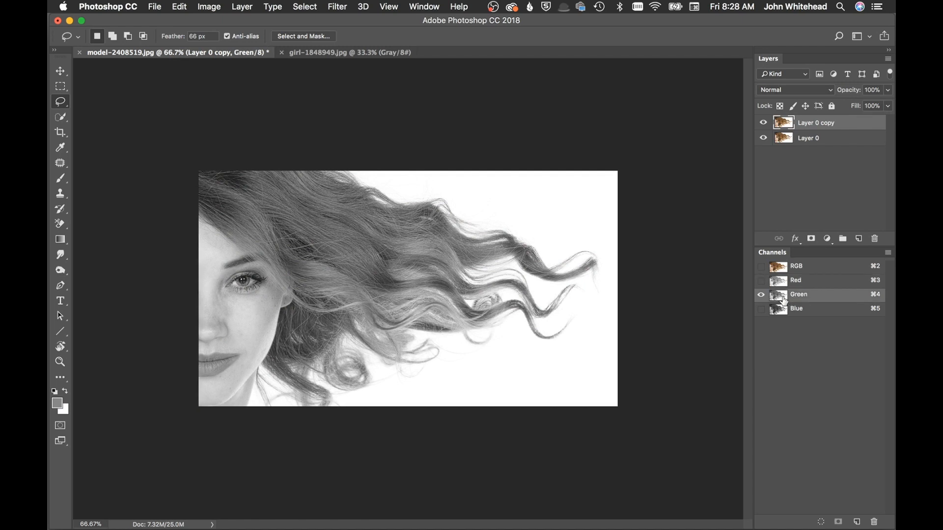
click(797, 308)
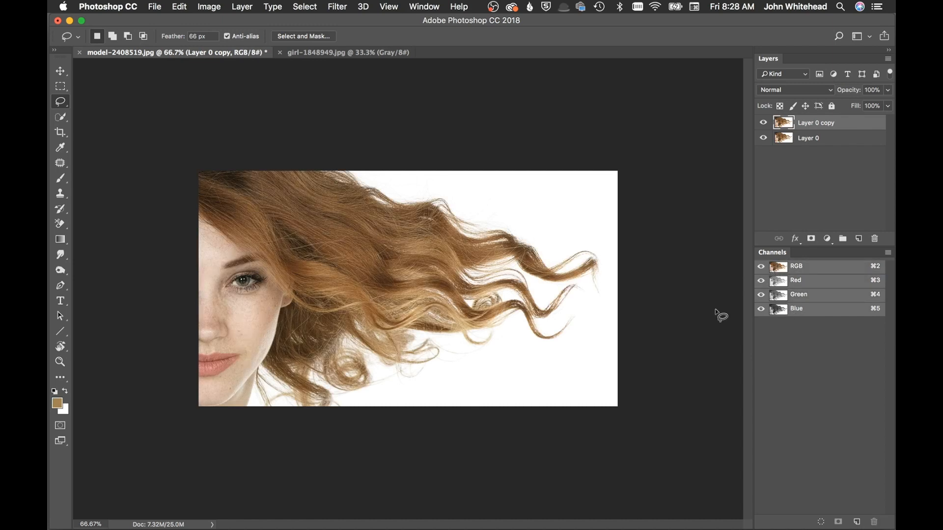
click(209, 6)
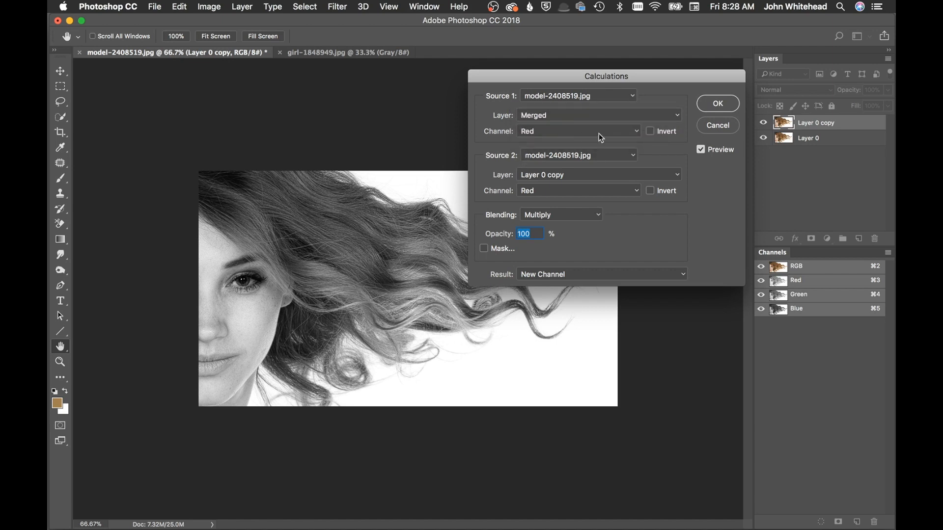
mouse_move(589, 200)
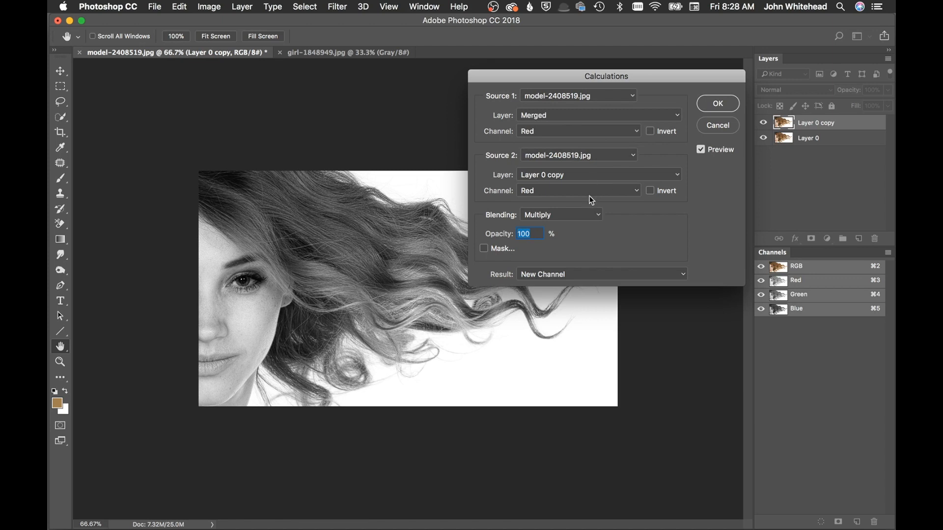
- Run Calculations with Blue as both sources, Multiply blending, result to a new Alpha 1 channel
click(578, 131)
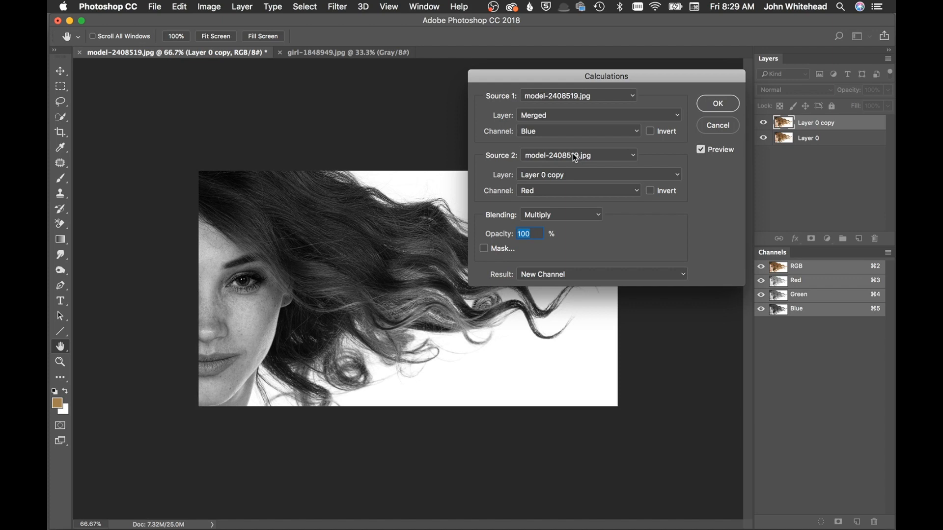
click(577, 190)
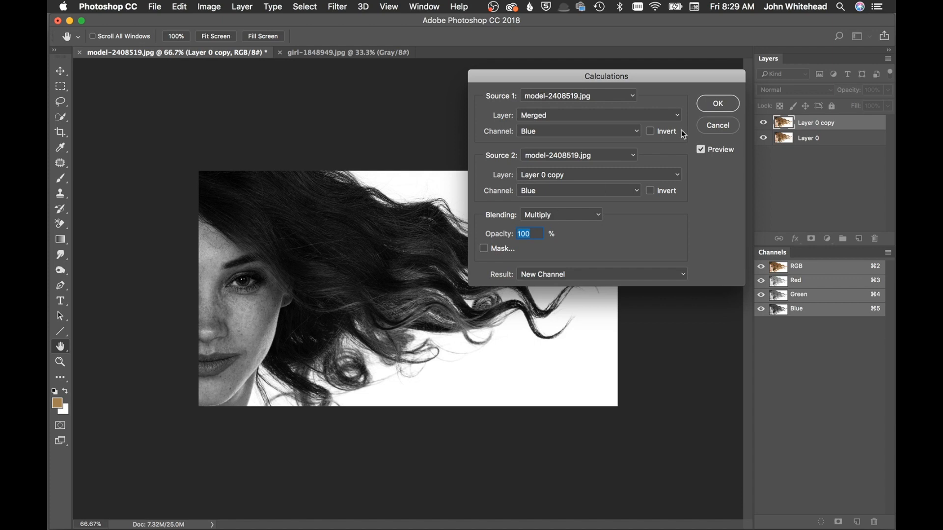
drag(605, 76, 640, 59)
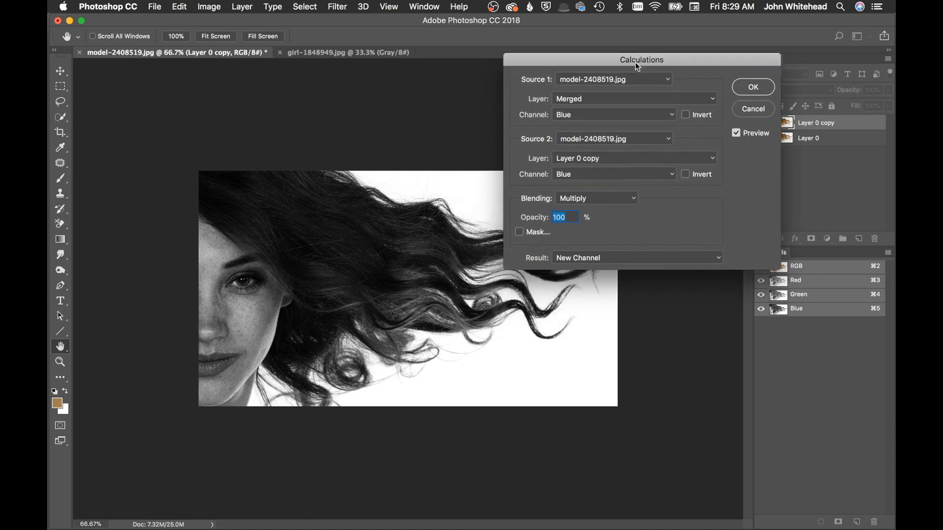
drag(642, 59, 689, 41)
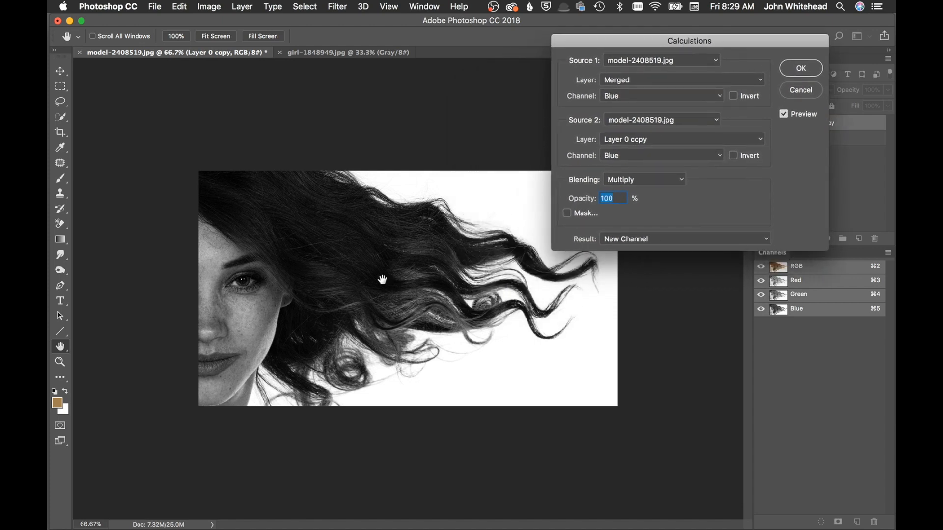
mouse_move(693, 112)
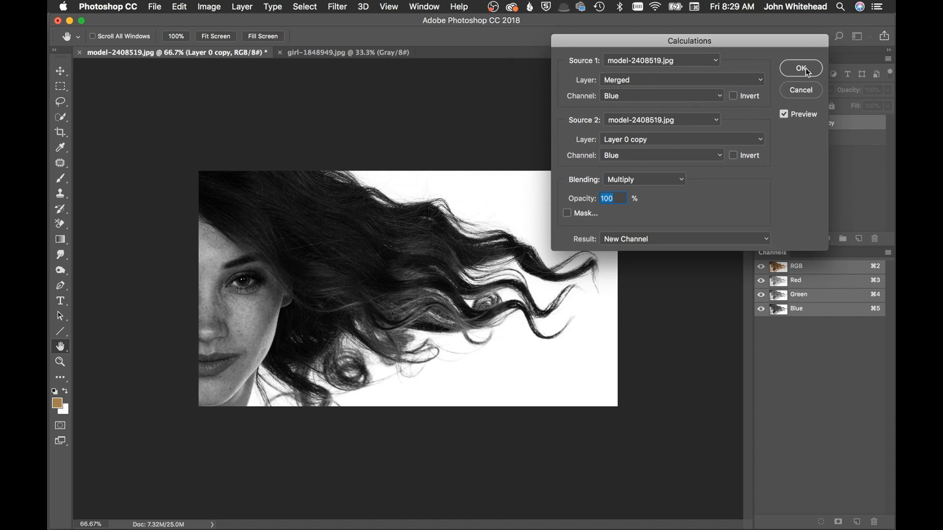
click(800, 67)
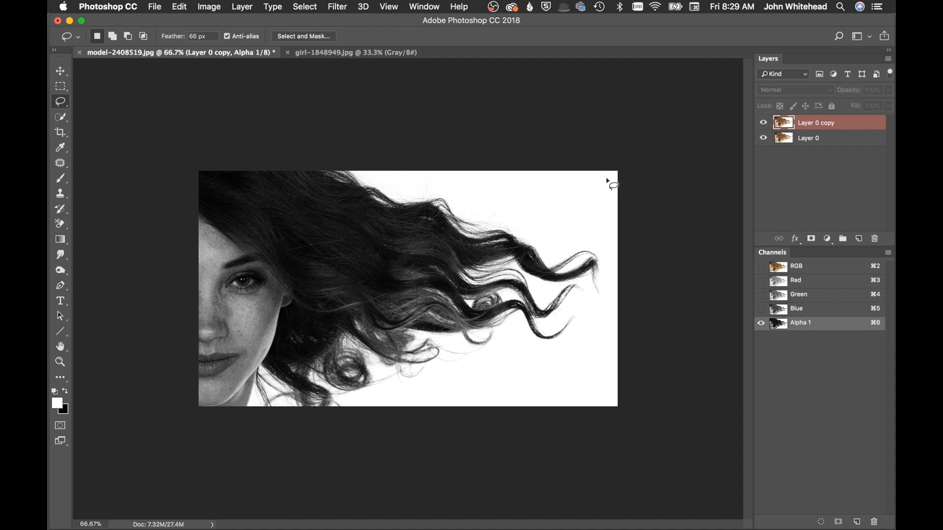
mouse_move(563, 227)
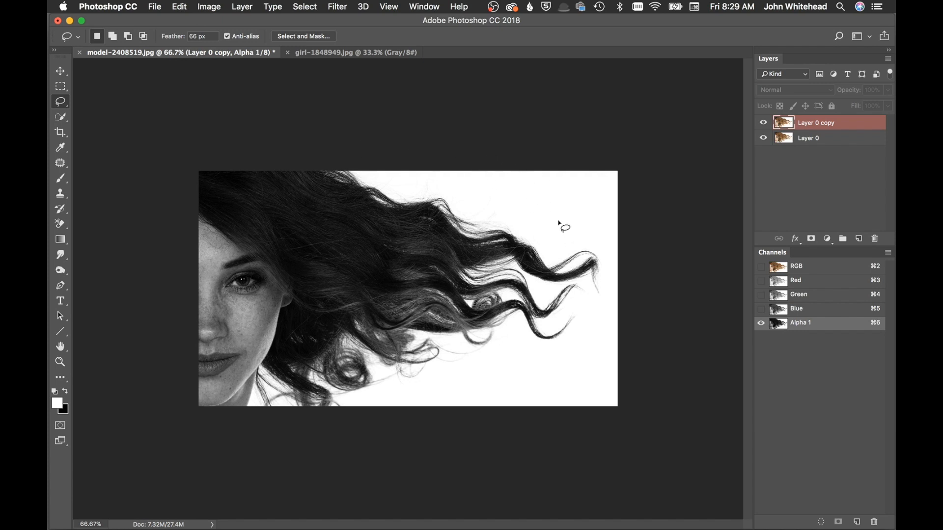
mouse_move(578, 251)
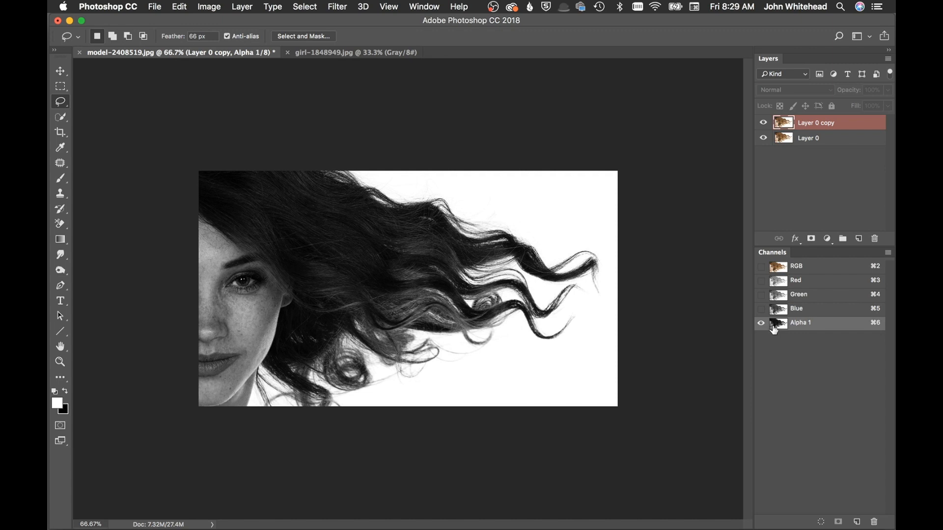
mouse_move(770, 332)
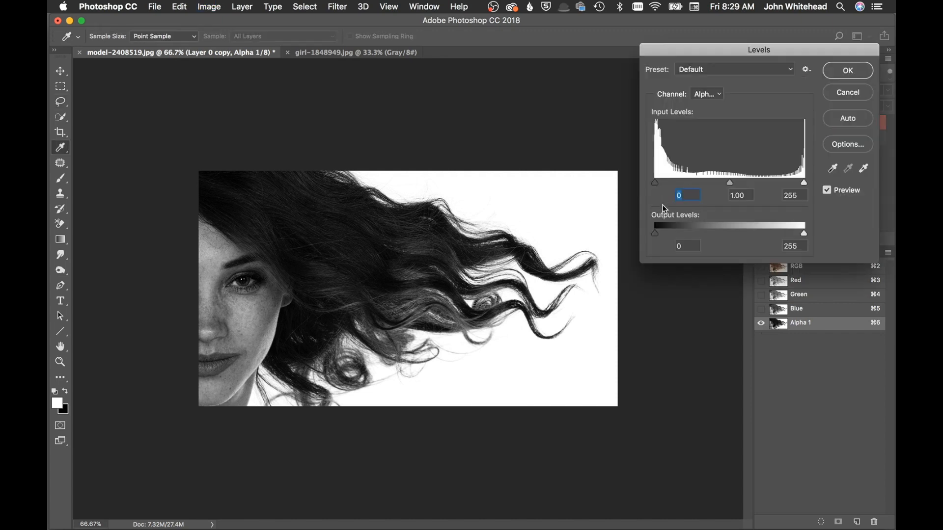
- Apply Levels to Alpha 1 with input black 34, midtone 0.84 and white 243
drag(654, 181, 665, 181)
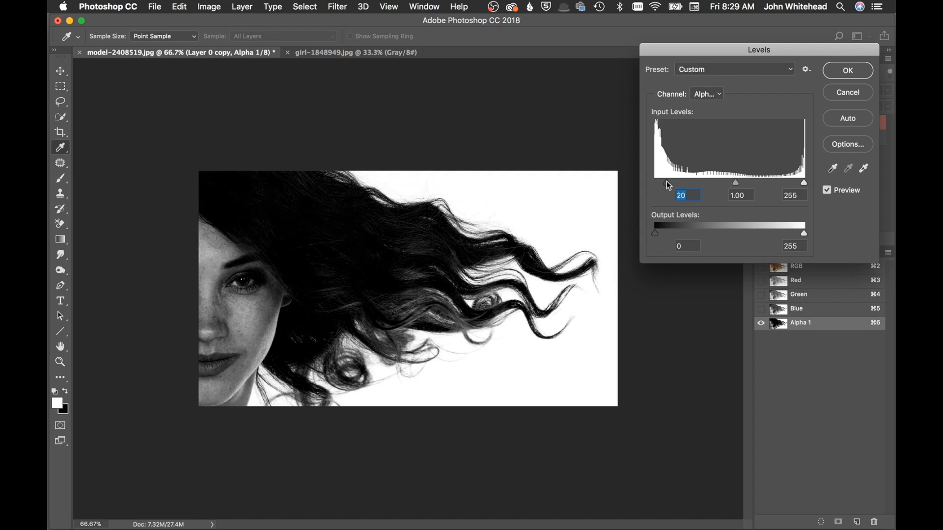
drag(664, 182, 661, 181)
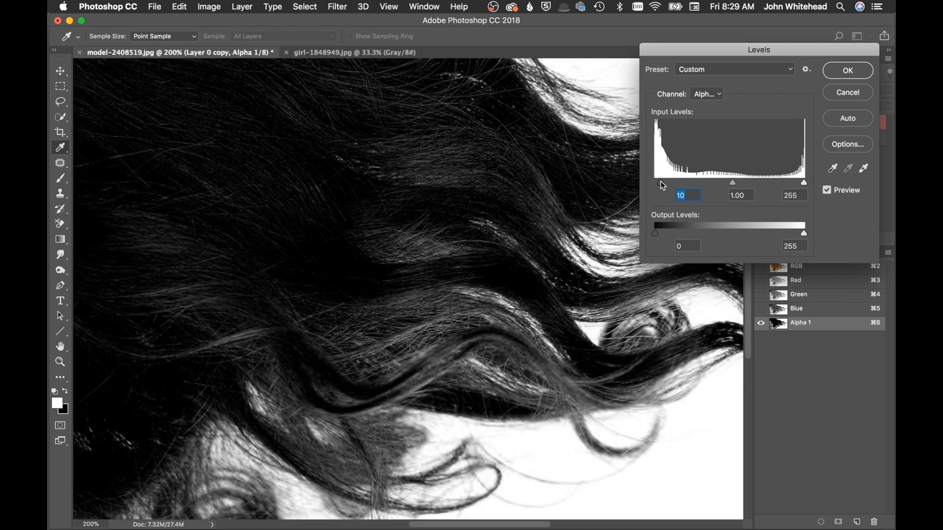
click(688, 195)
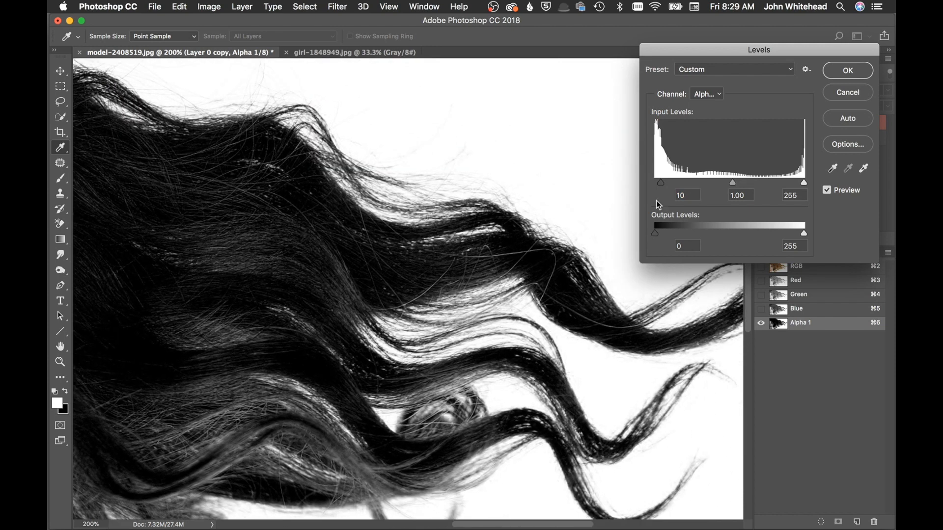
click(686, 195)
text(0)
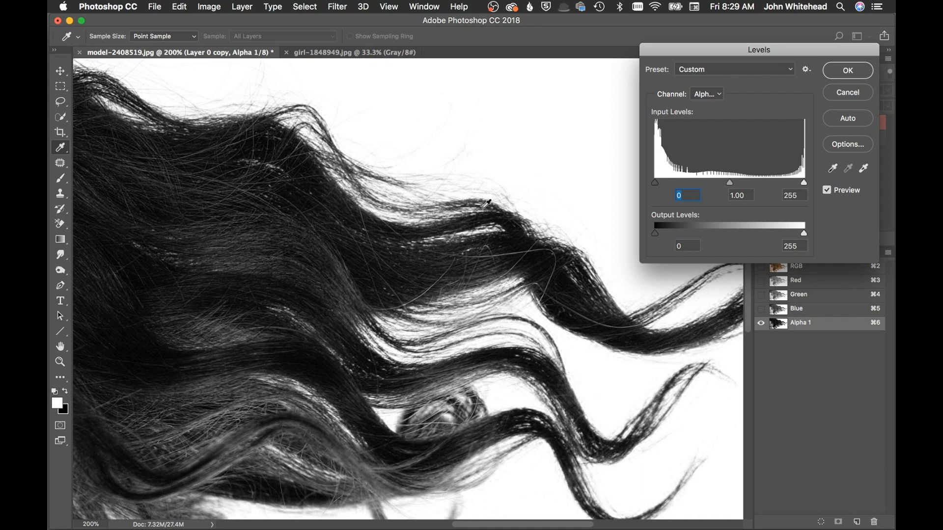
drag(655, 182, 667, 183)
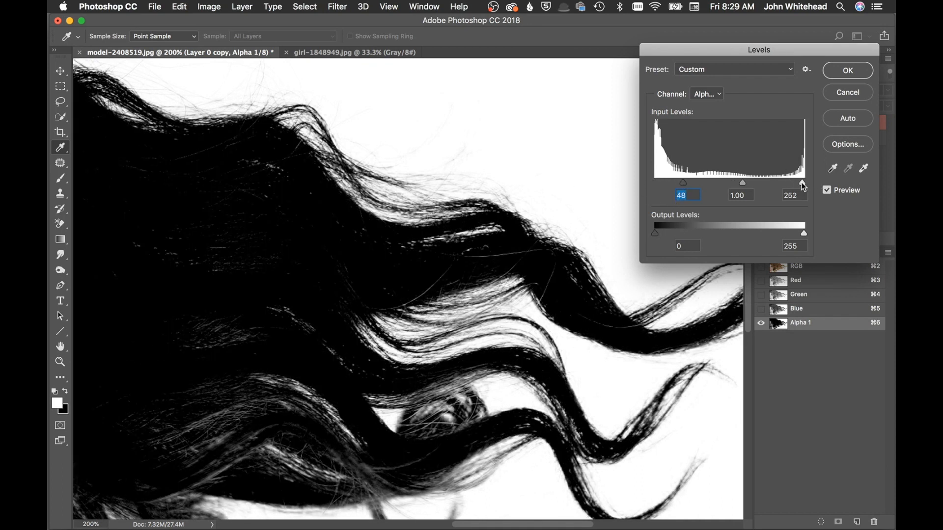
drag(803, 182, 750, 182)
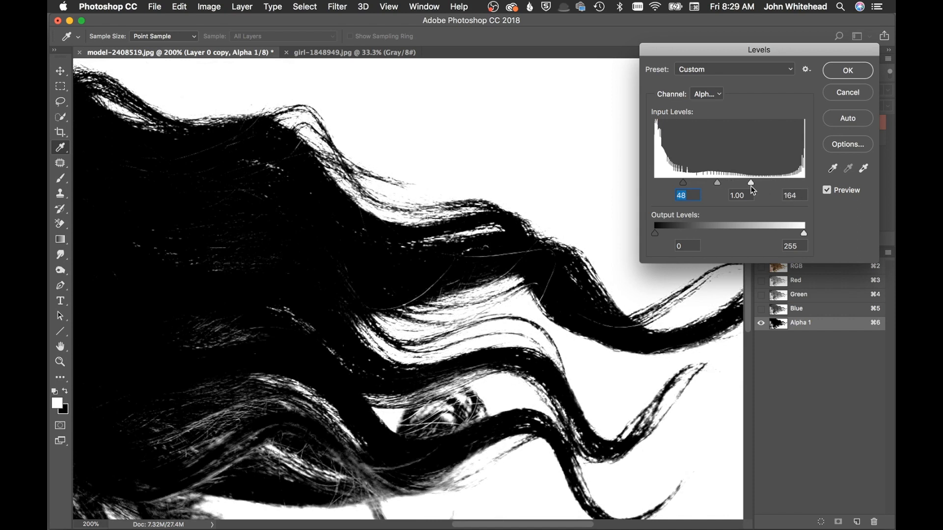
drag(751, 182, 760, 183)
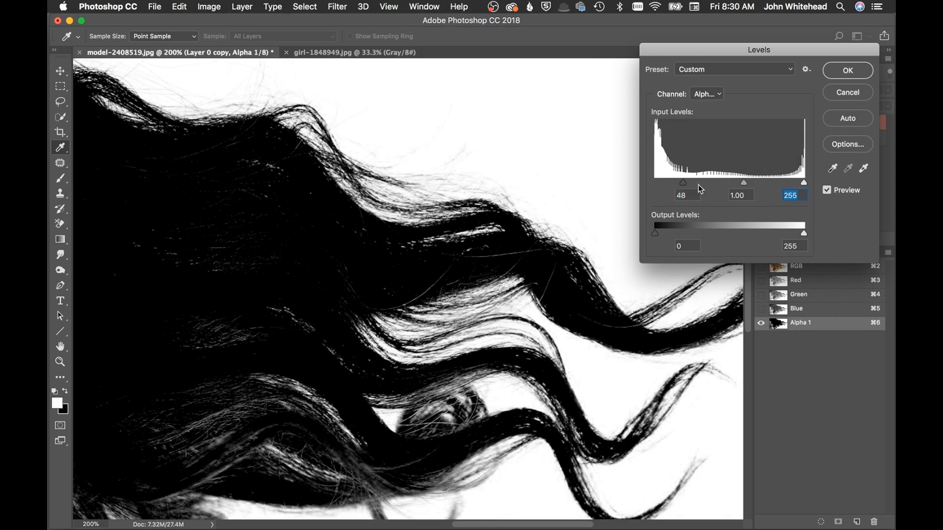
drag(683, 181, 666, 181)
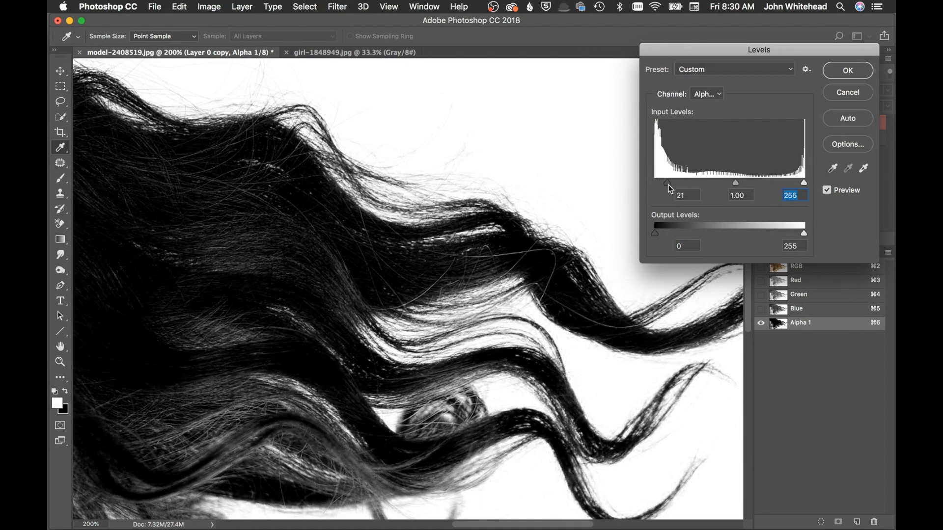
drag(666, 183, 674, 182)
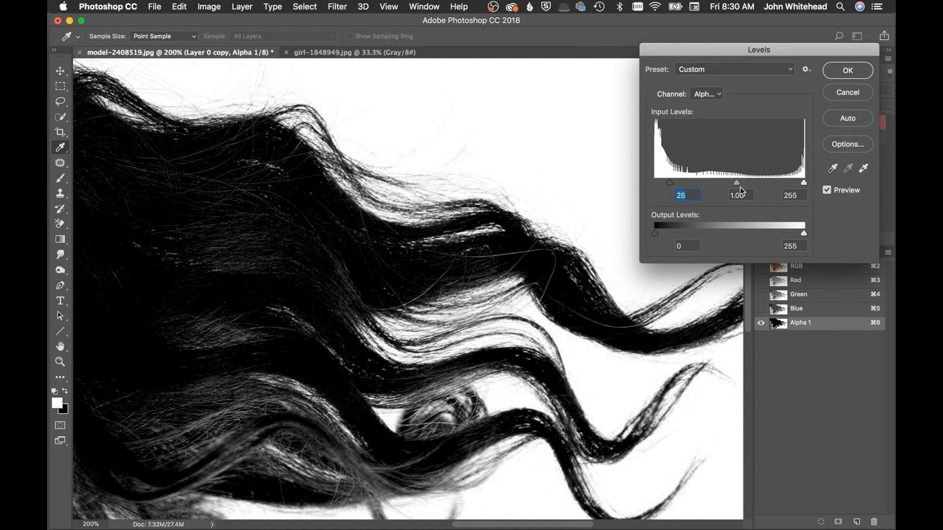
drag(737, 182, 745, 182)
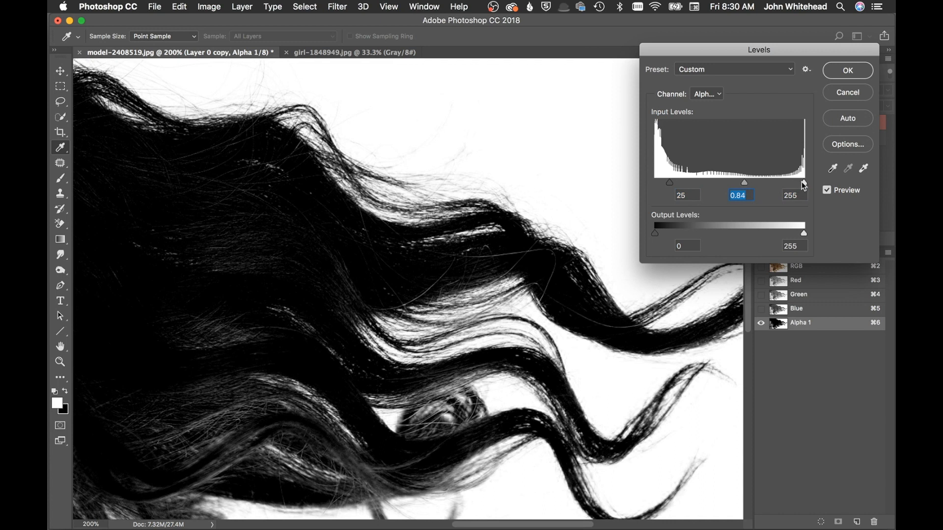
drag(805, 182, 802, 182)
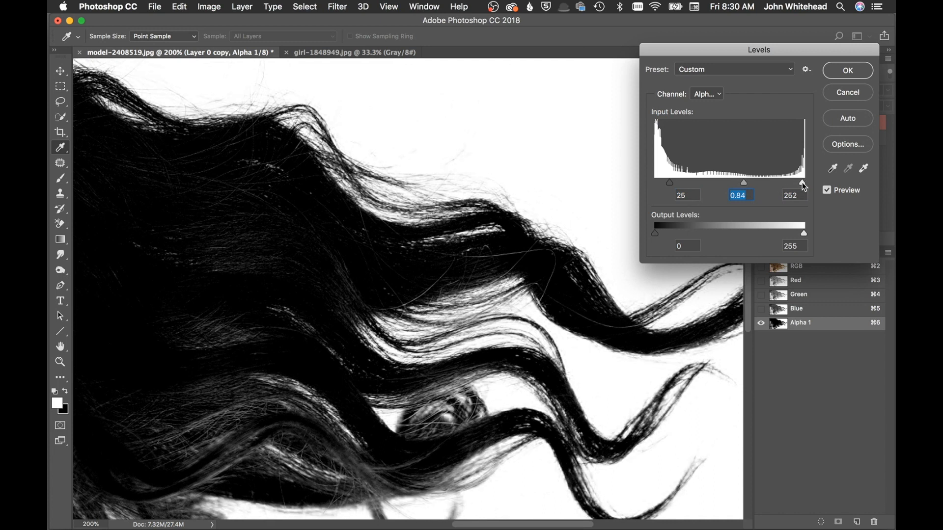
click(793, 195)
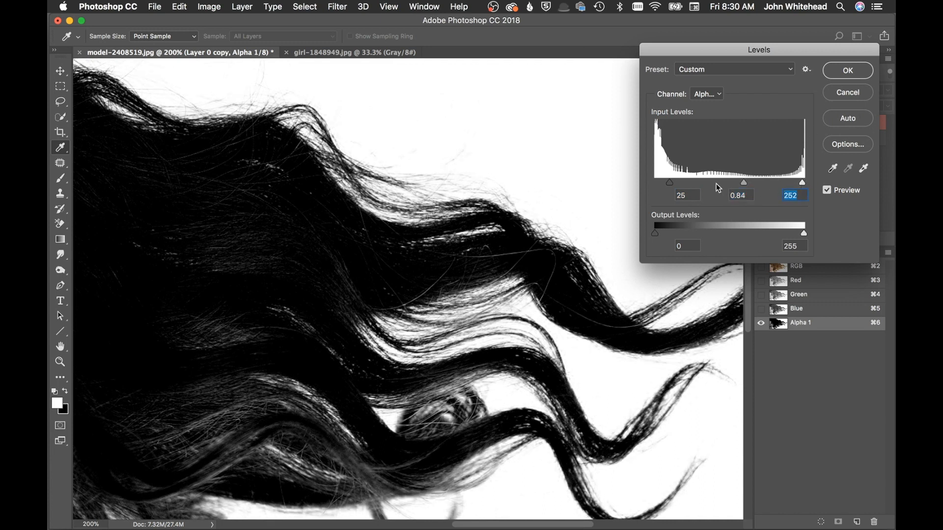
drag(655, 182, 672, 182)
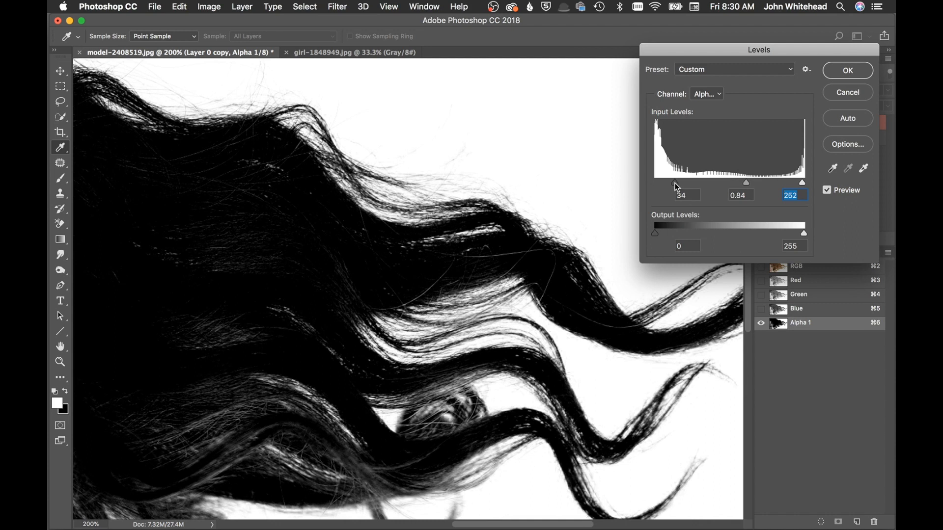
click(685, 195)
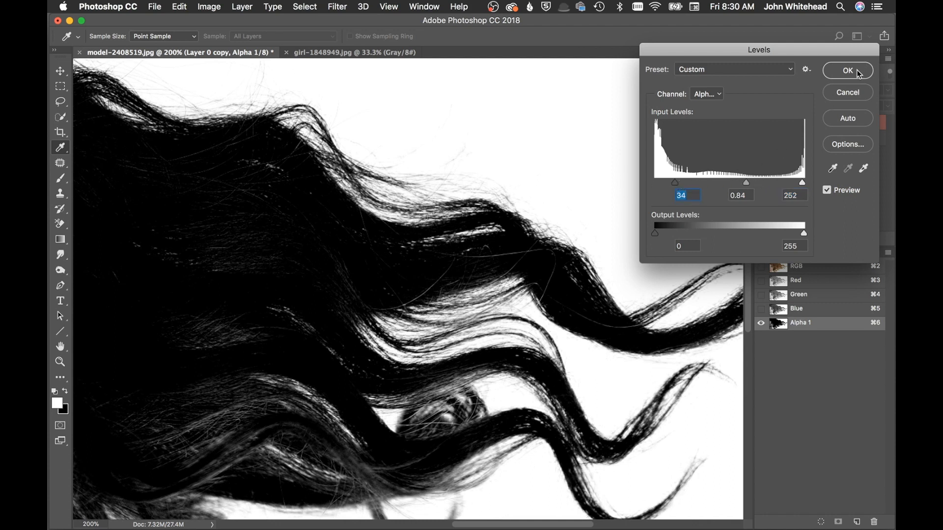
drag(815, 182, 803, 184)
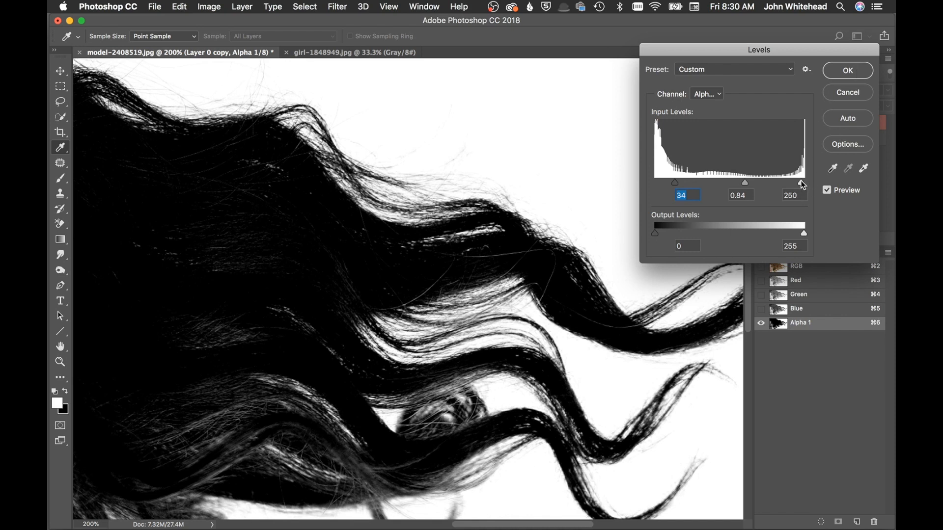
drag(803, 183, 795, 183)
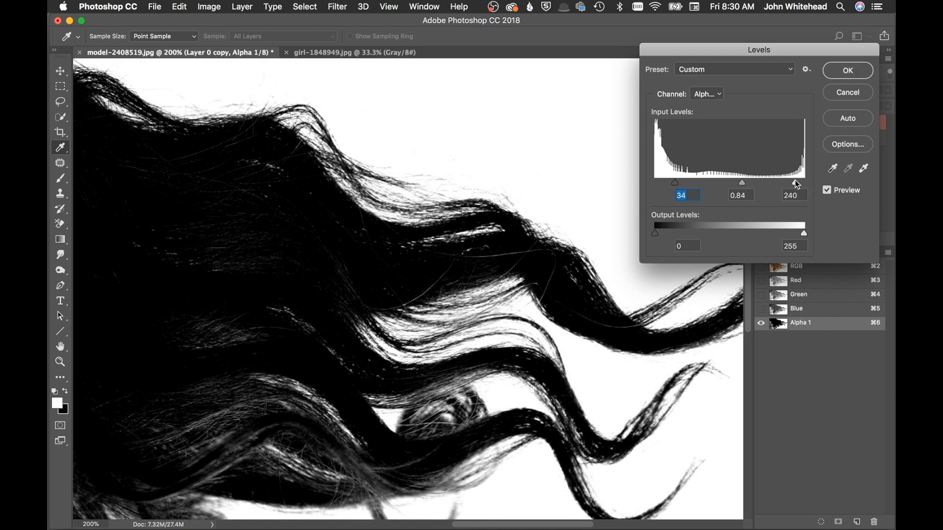
drag(795, 183, 796, 182)
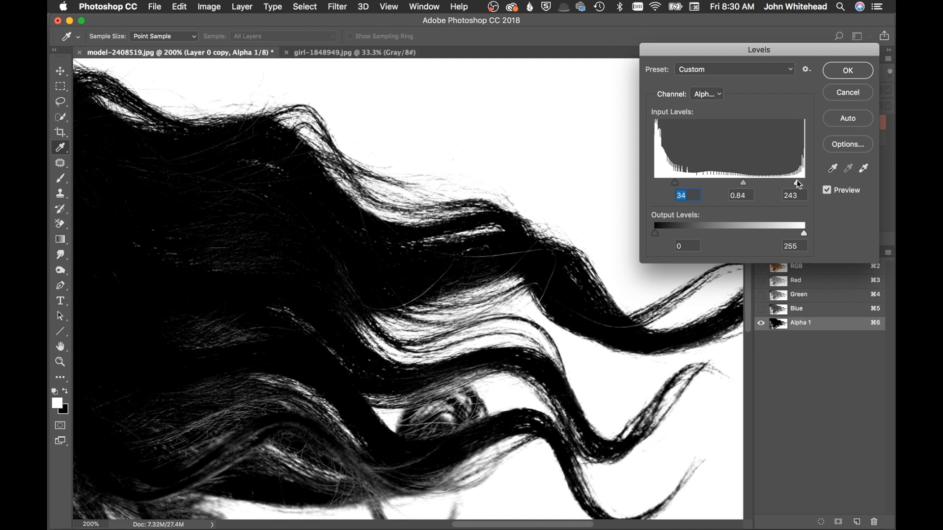
click(846, 70)
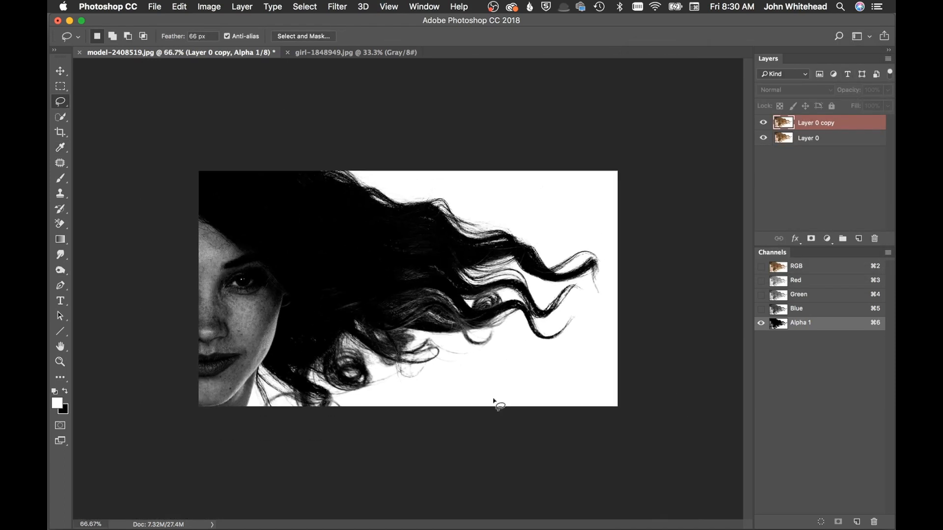
mouse_move(376, 322)
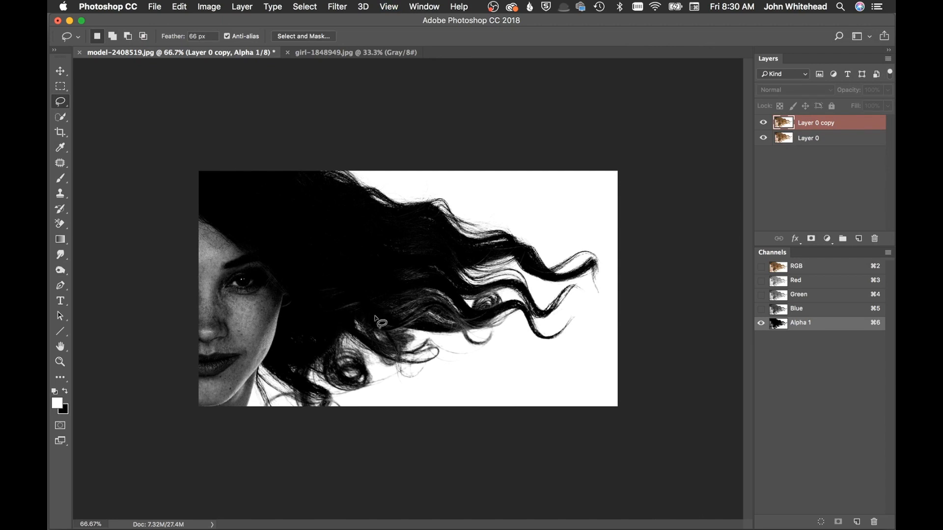
mouse_move(793, 460)
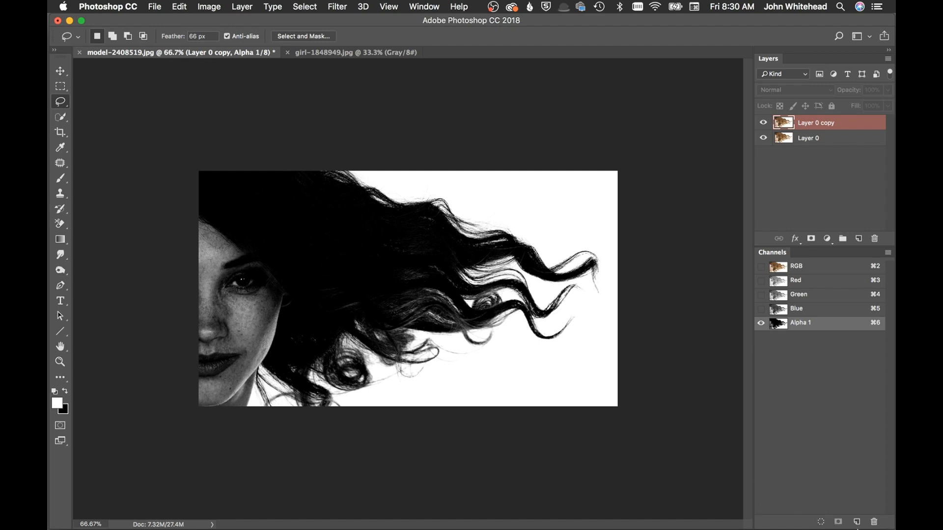
- Load Alpha 1 as a selection and return to the RGB composite view
click(778, 324)
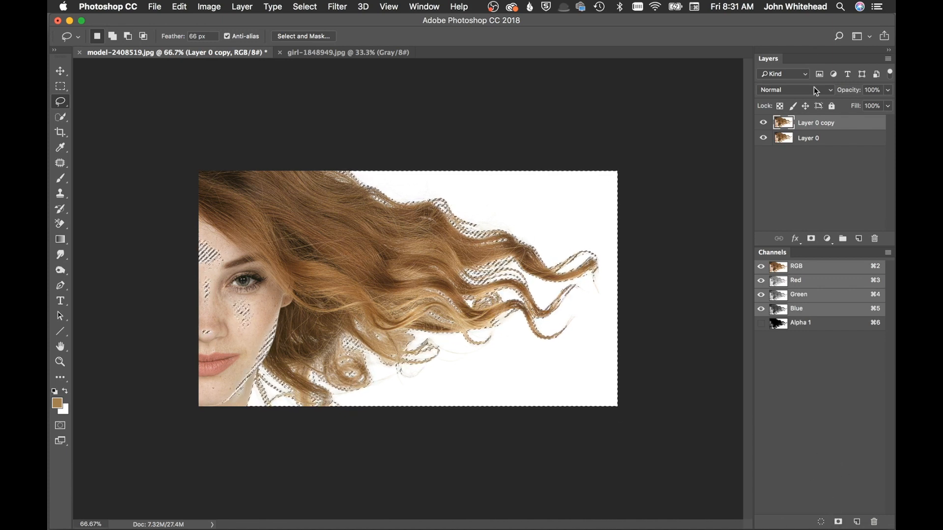
- Add a layer mask to Layer 0 copy from the hair selection
click(811, 239)
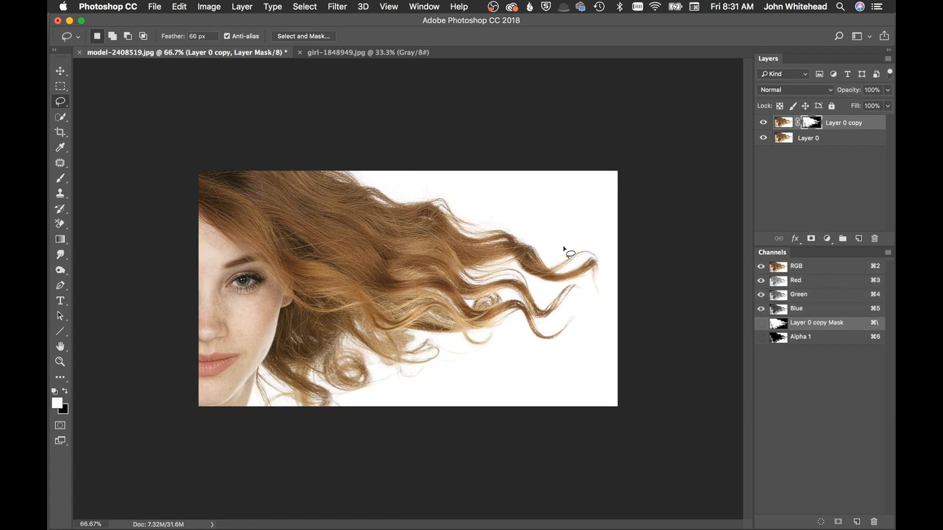
mouse_move(592, 238)
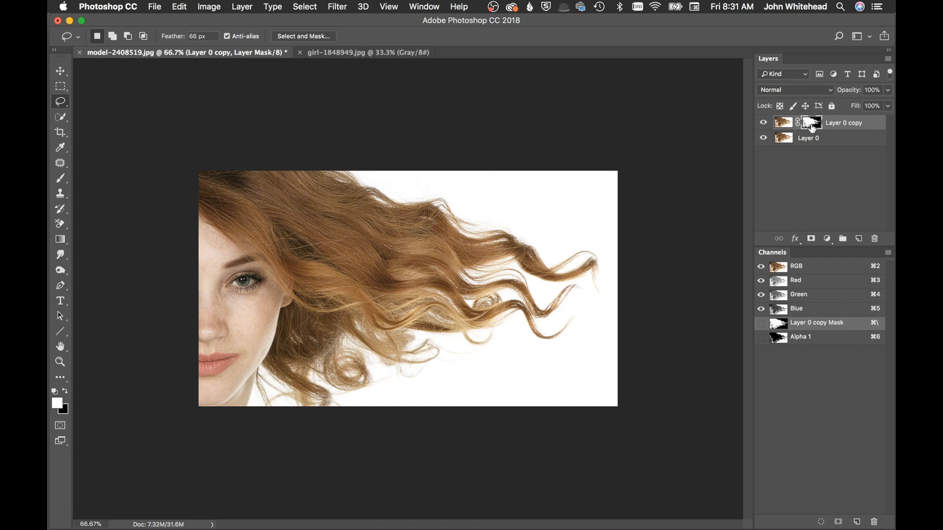
mouse_move(811, 126)
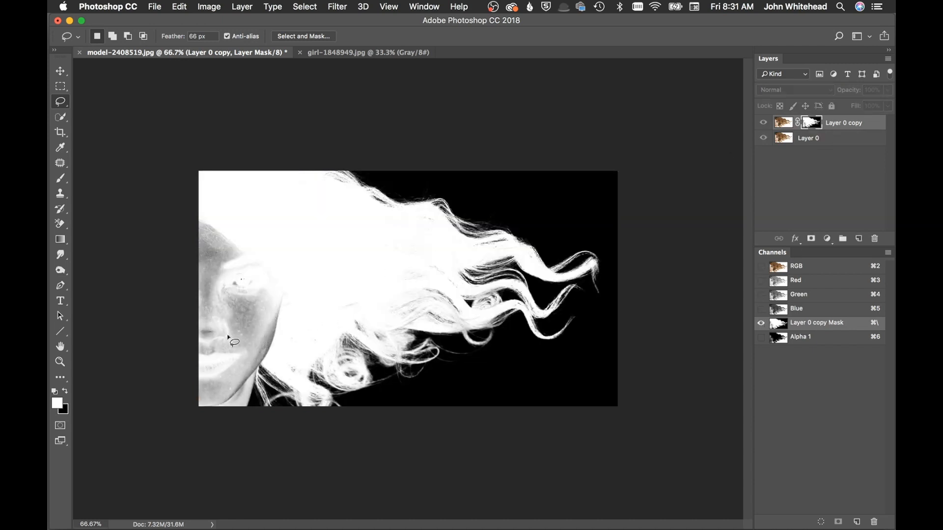
mouse_move(228, 427)
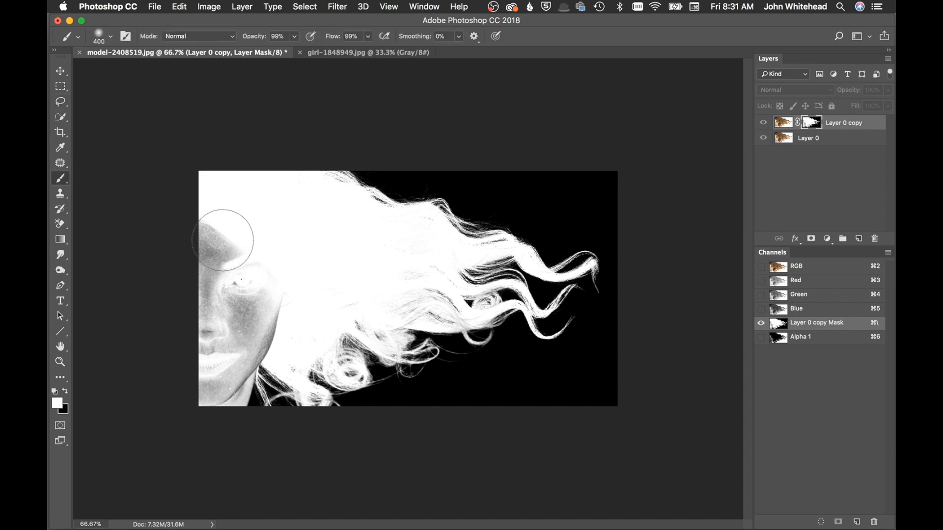
- Paint the gray face, cheek, jaw and neck areas of the mask solid white
drag(224, 241, 209, 224)
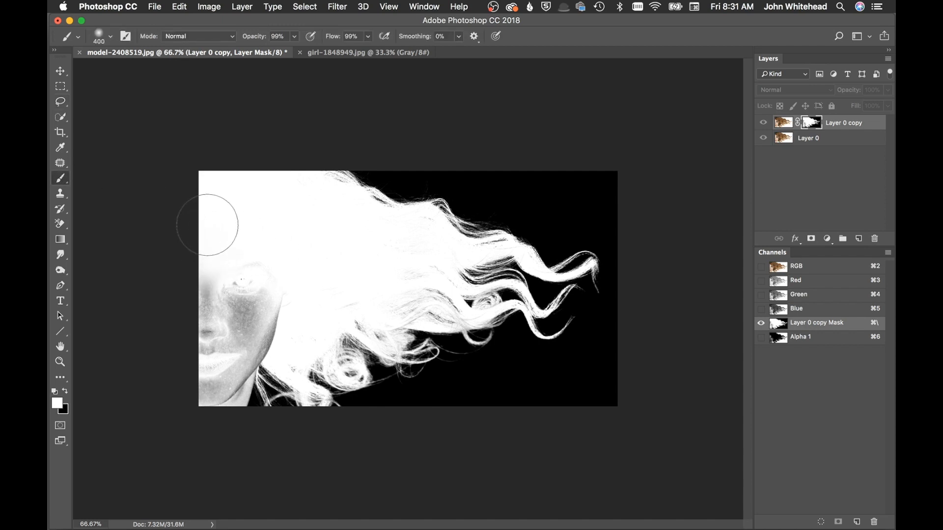
drag(209, 225, 339, 289)
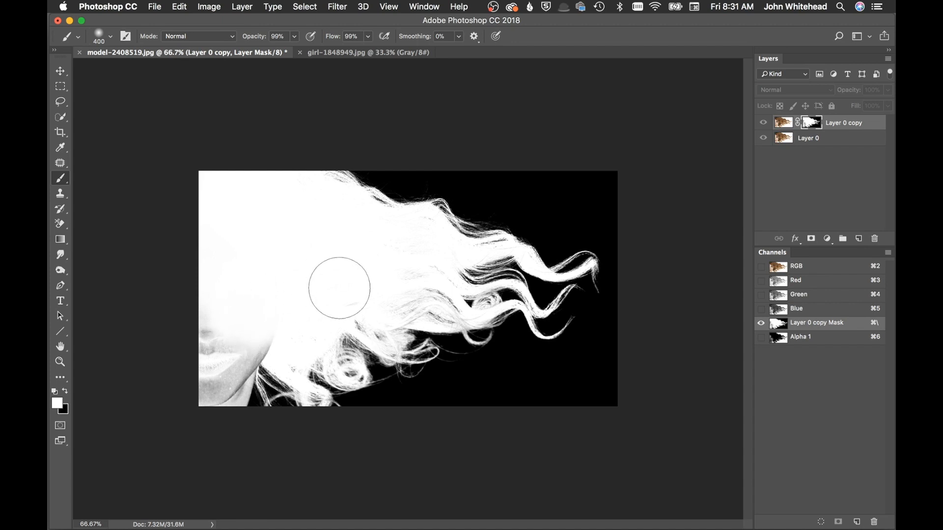
drag(338, 287, 194, 368)
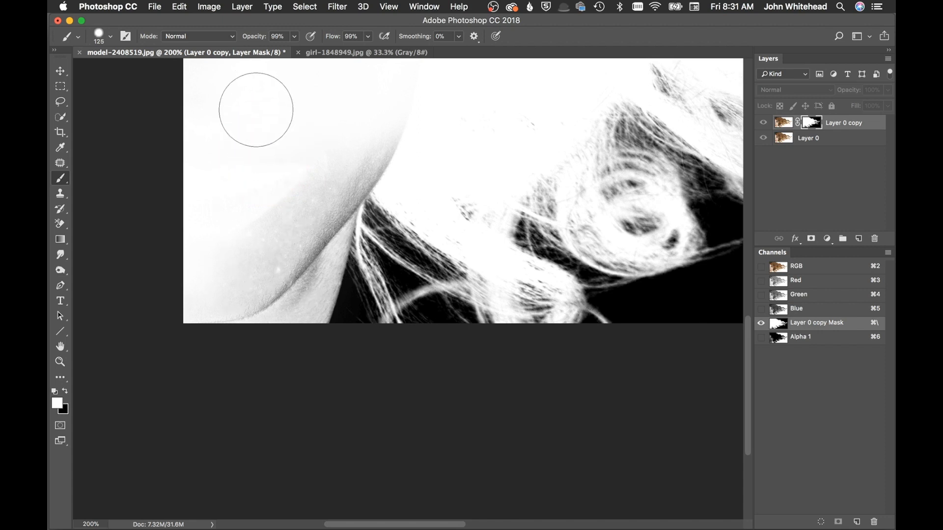
drag(256, 111, 266, 162)
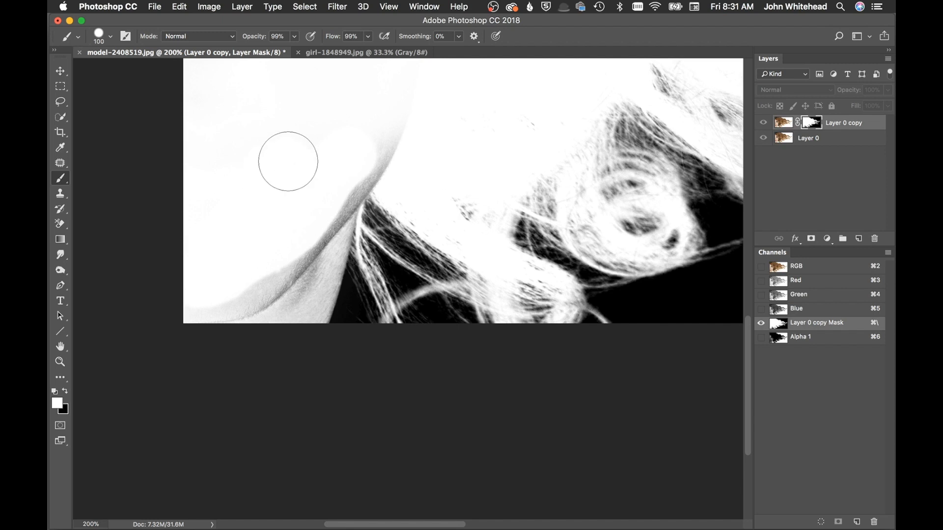
drag(287, 161, 396, 142)
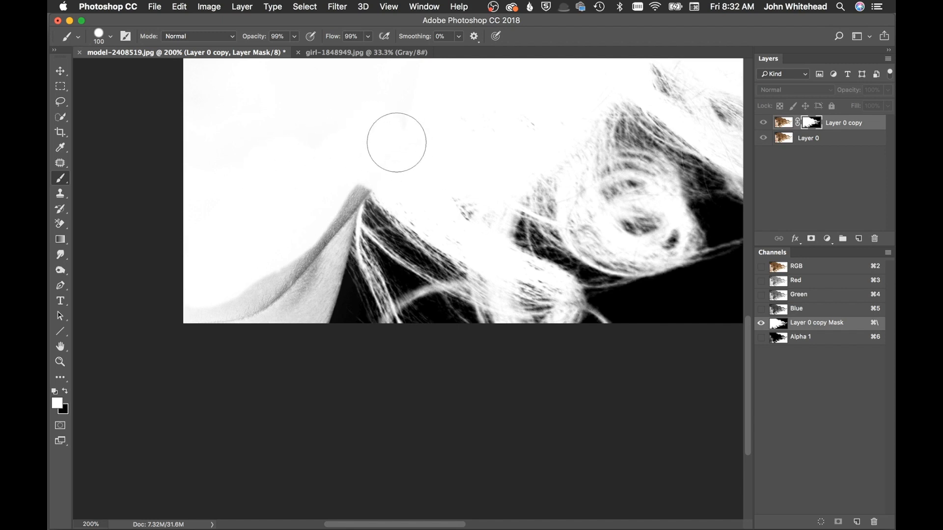
drag(396, 143, 291, 272)
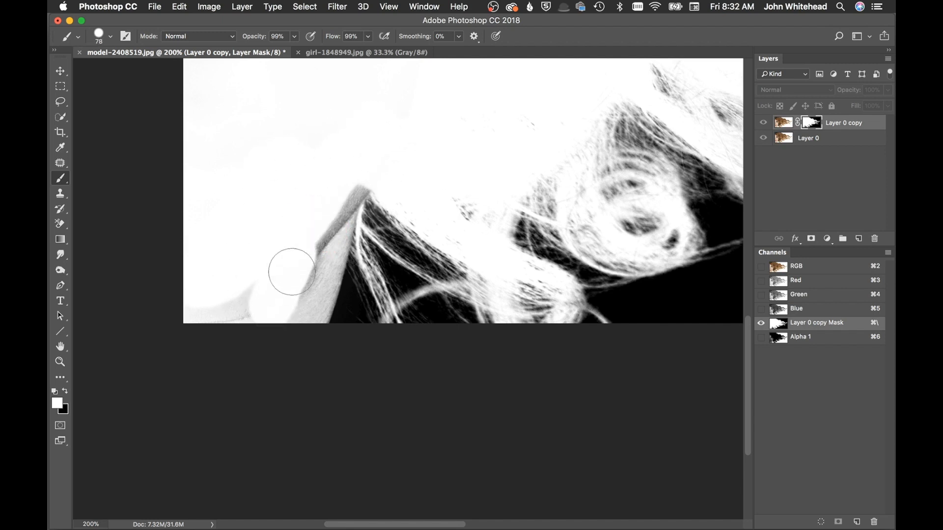
drag(292, 272, 307, 308)
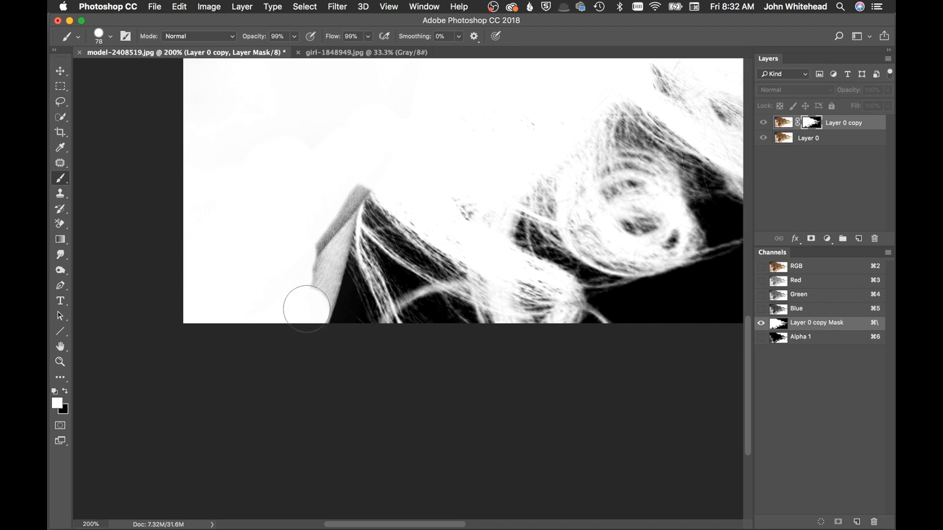
drag(307, 309, 320, 271)
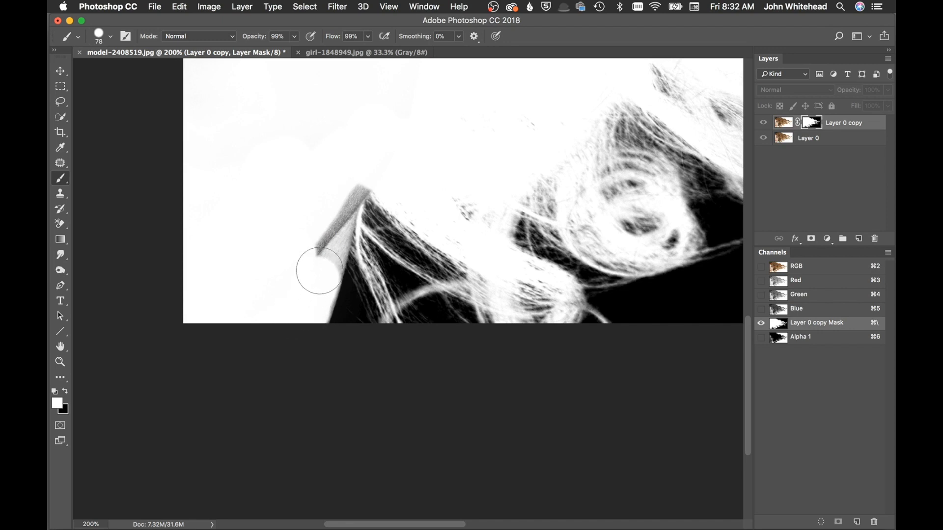
drag(319, 272, 334, 198)
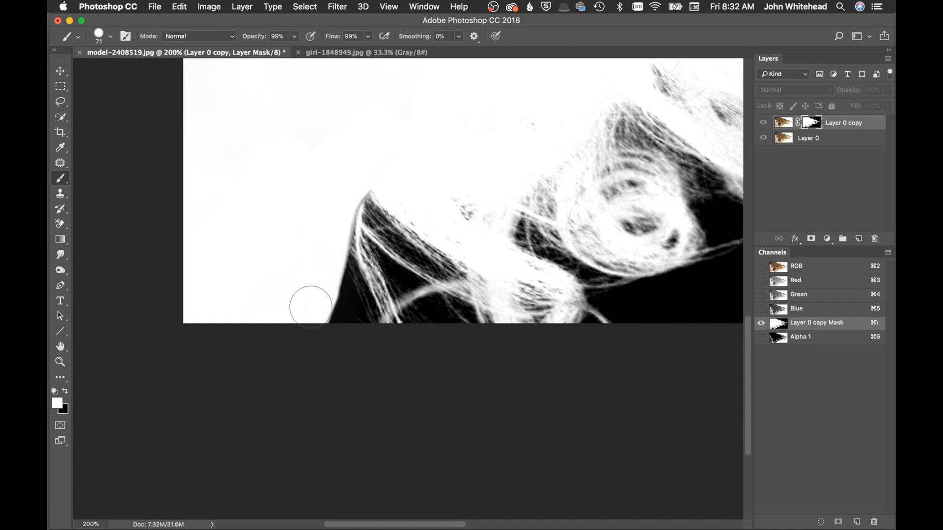
mouse_move(321, 268)
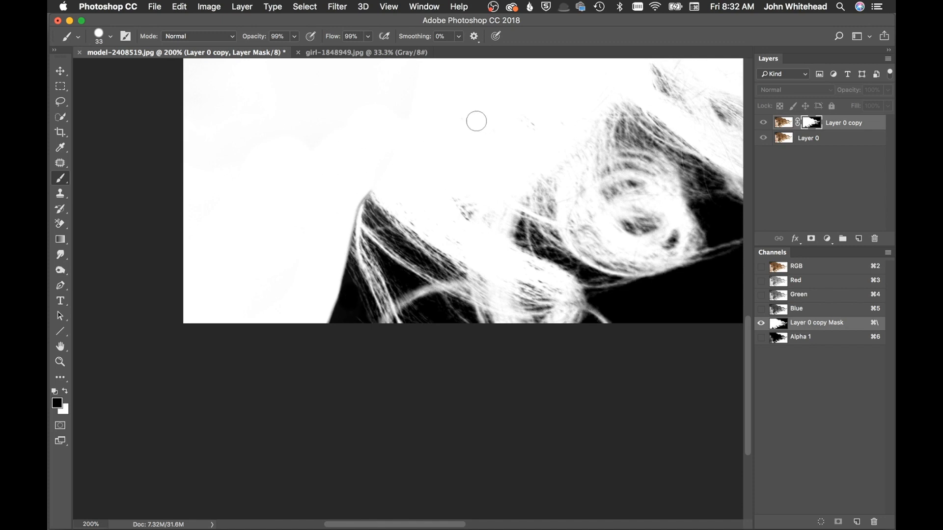
mouse_move(485, 189)
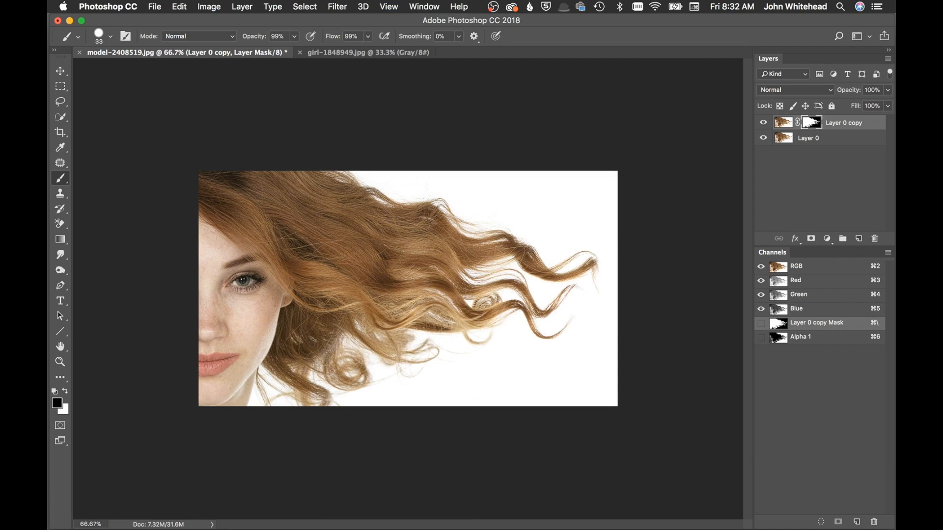
mouse_move(695, 163)
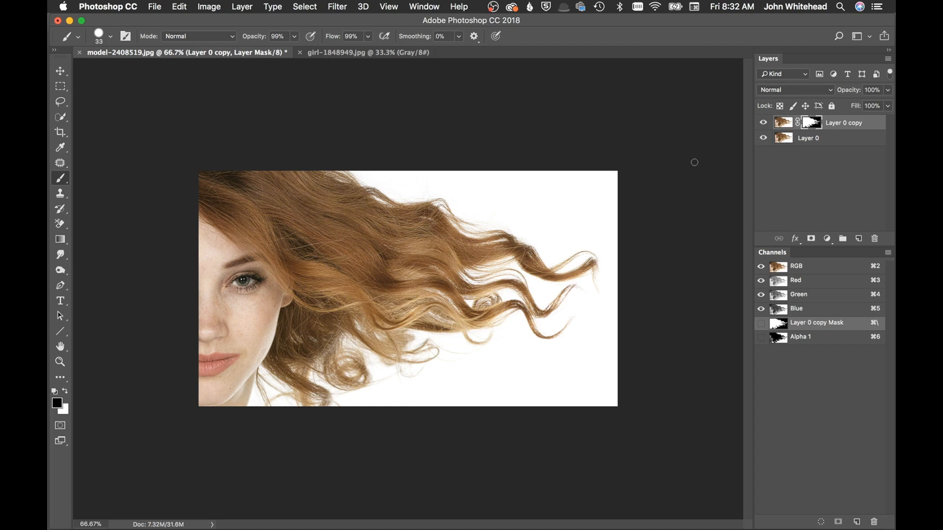
mouse_move(507, 230)
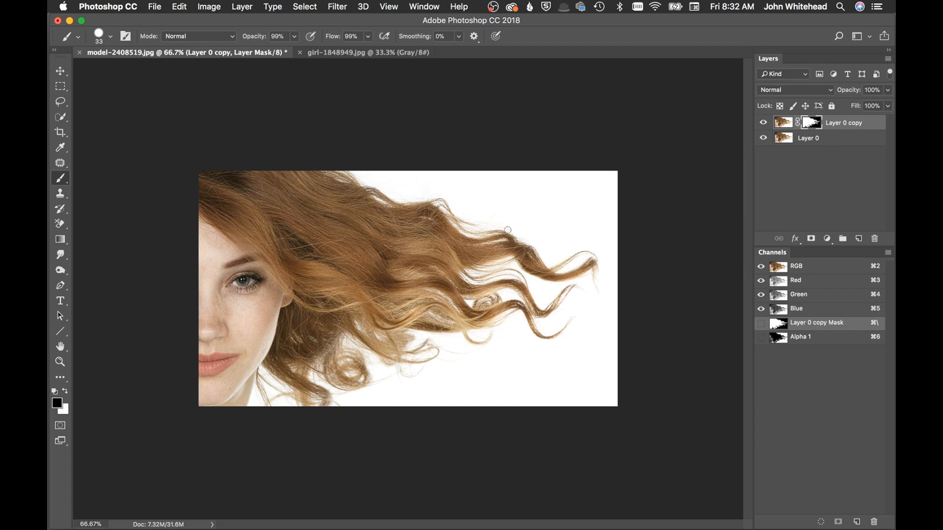
mouse_move(800, 160)
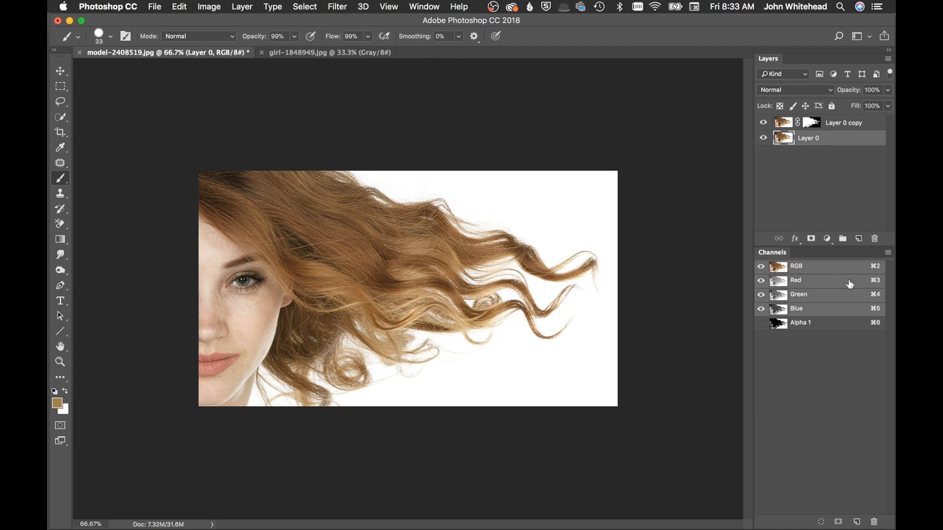
mouse_move(830, 289)
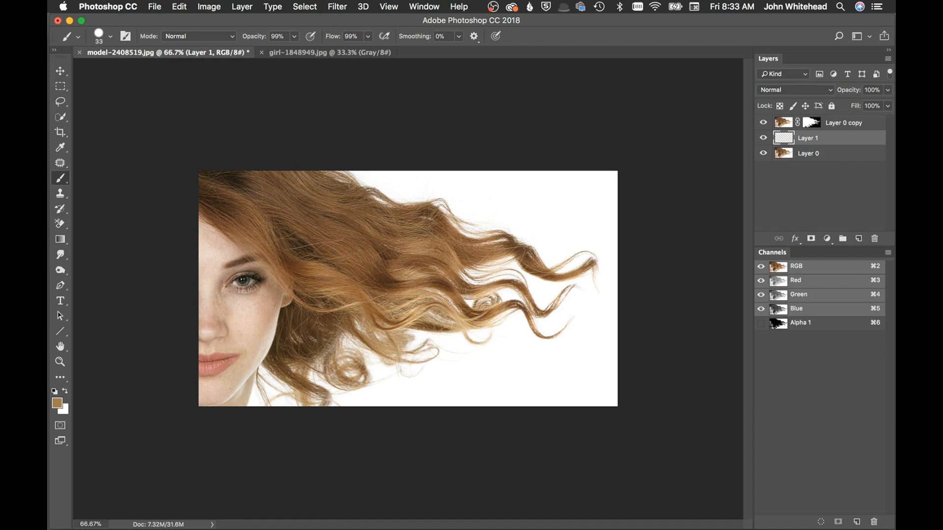
- Fill Layer 1 with a custom colour, #4f4d41 then a skin tone sampled from the face
click(469, 201)
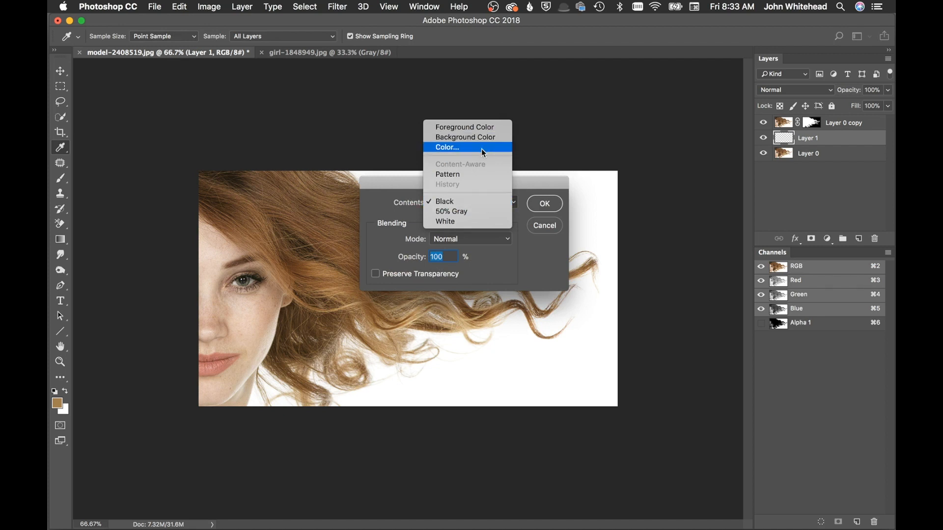
click(446, 147)
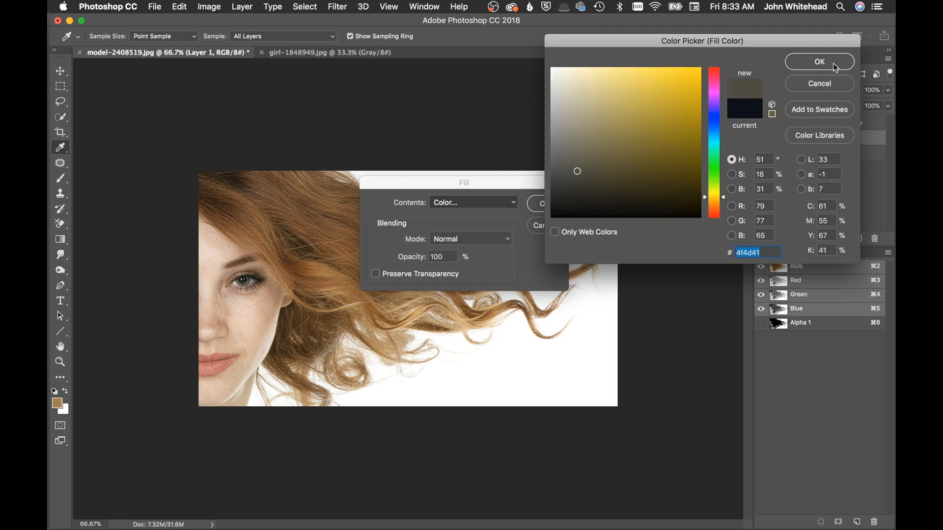
click(820, 61)
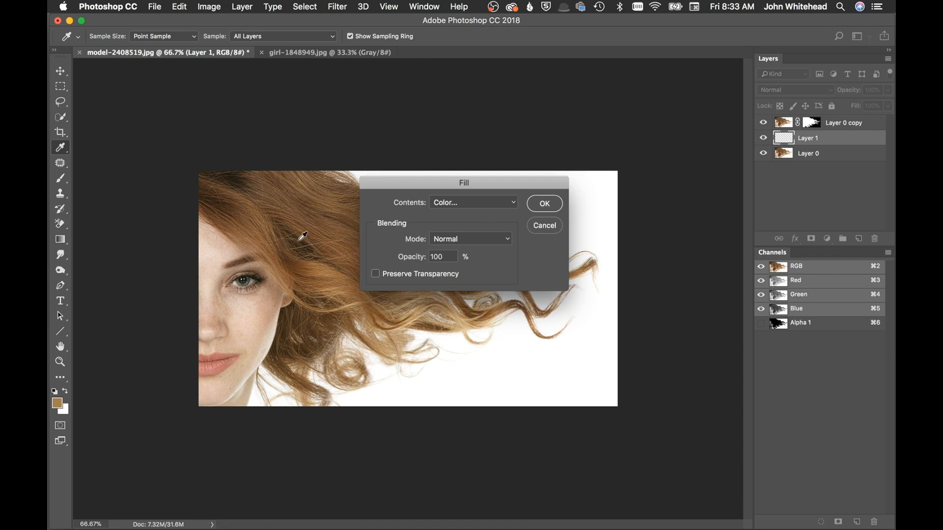
click(226, 370)
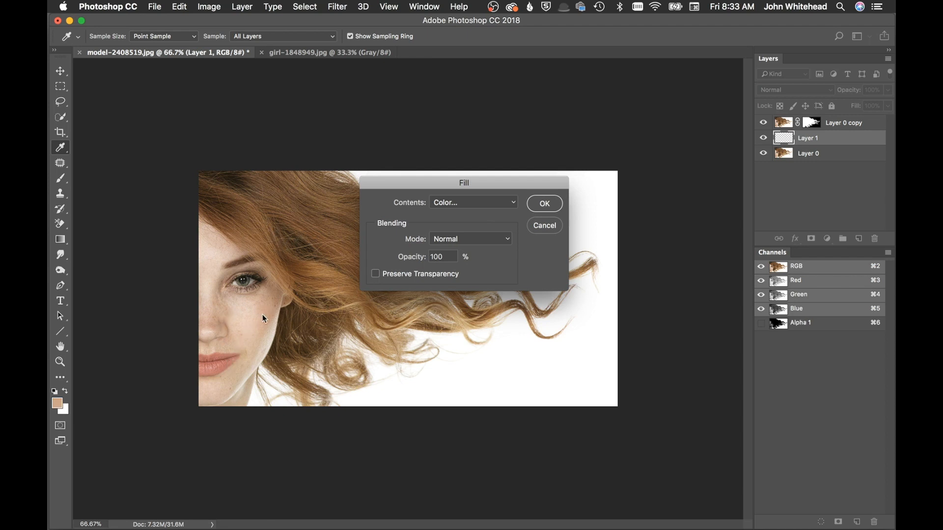
click(543, 204)
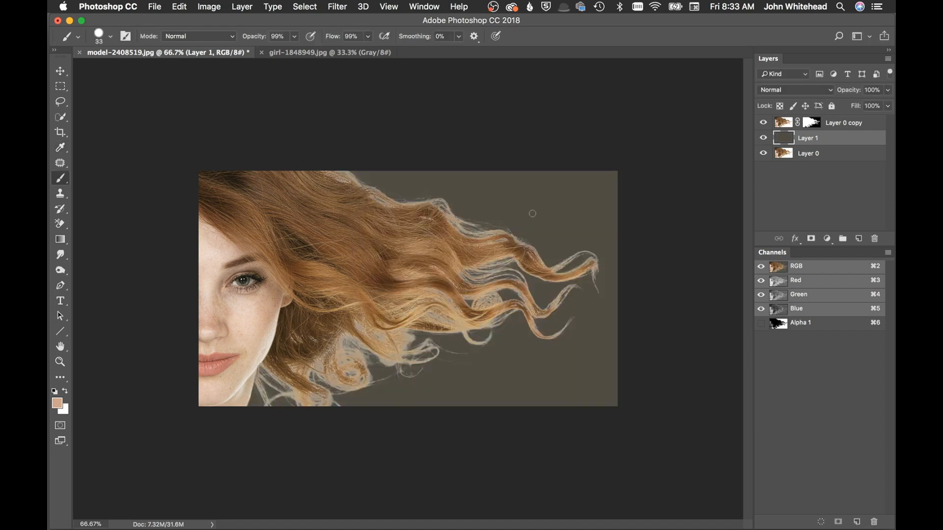
mouse_move(388, 241)
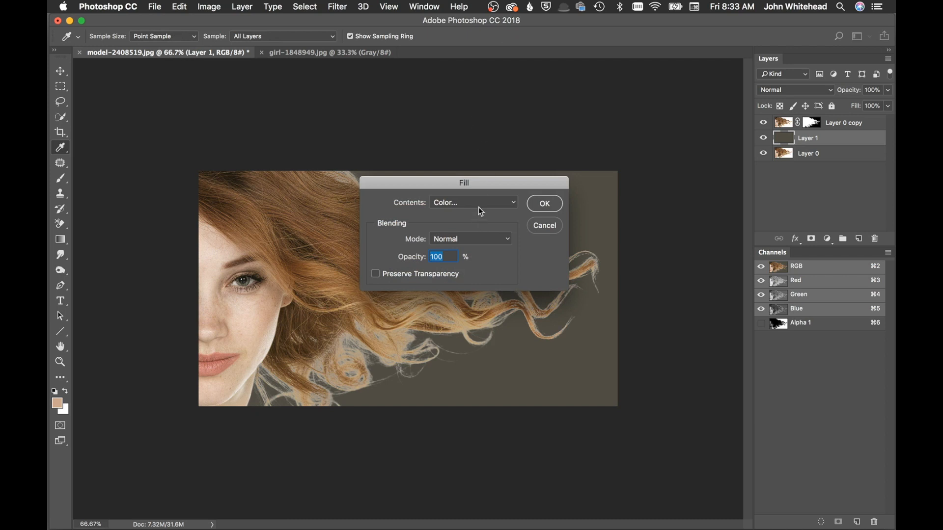
click(474, 202)
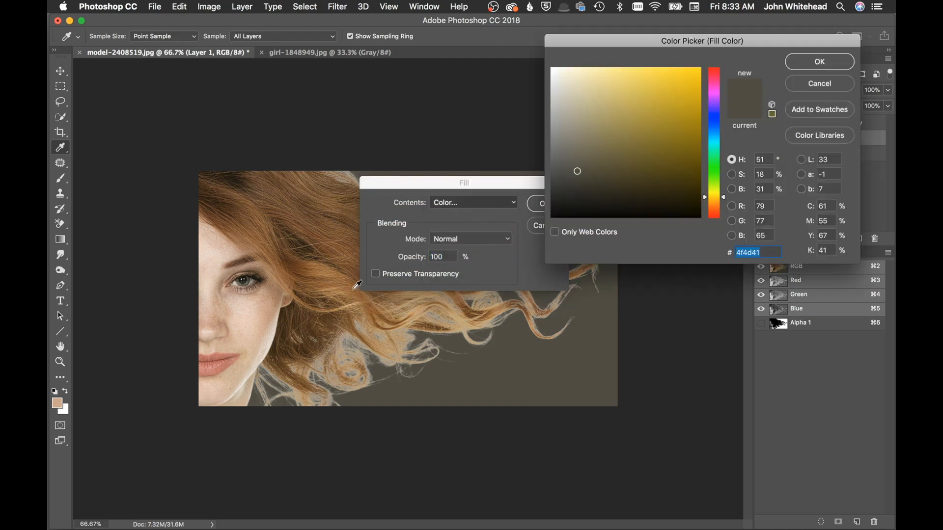
mouse_move(269, 311)
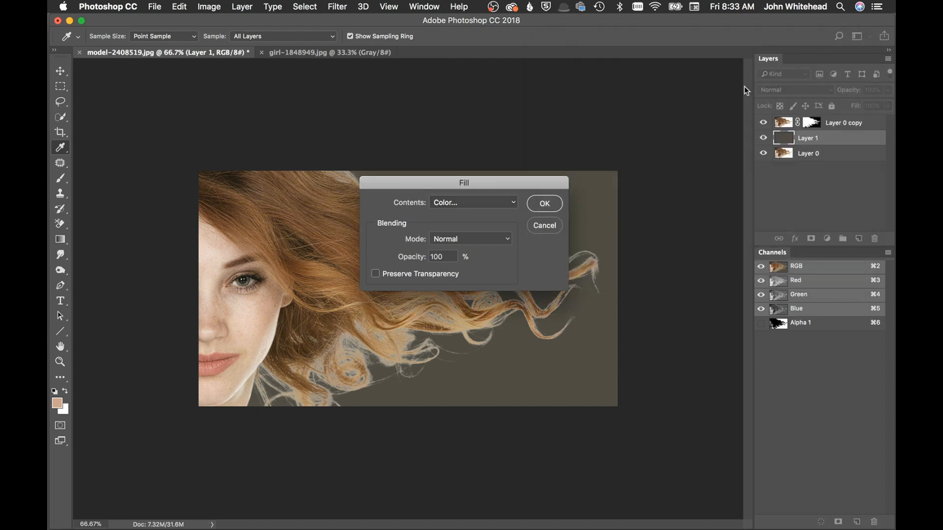
click(543, 203)
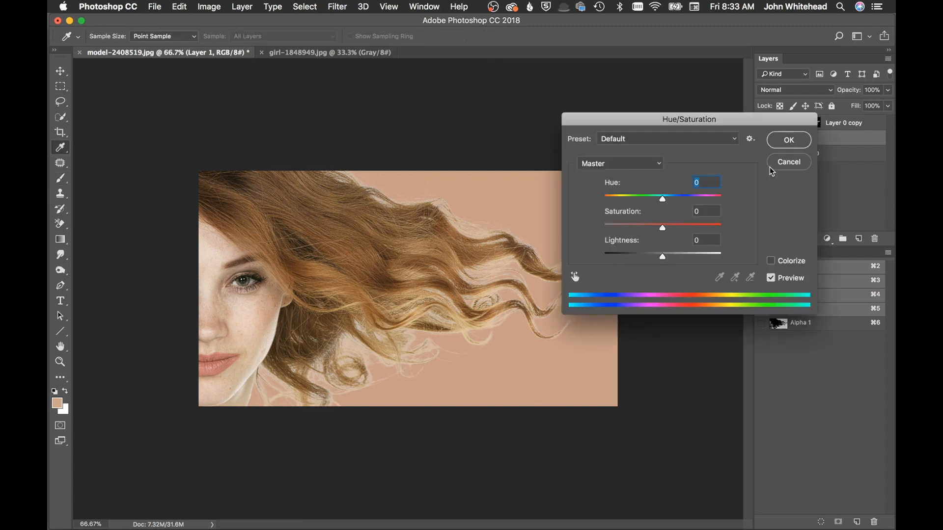
- Set the fill layer's Hue to -180 and Saturation to -73 for a muted blue-gray backdrop
drag(662, 198, 614, 199)
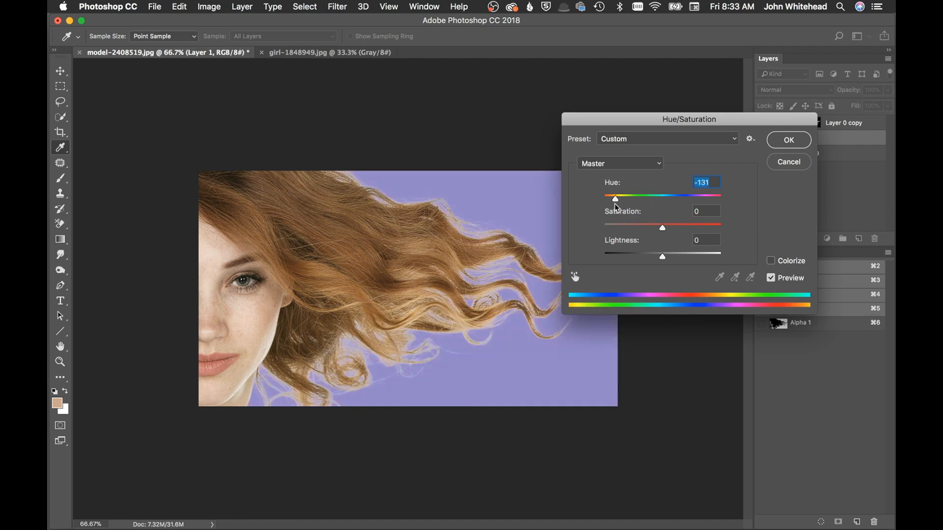
drag(615, 199, 604, 199)
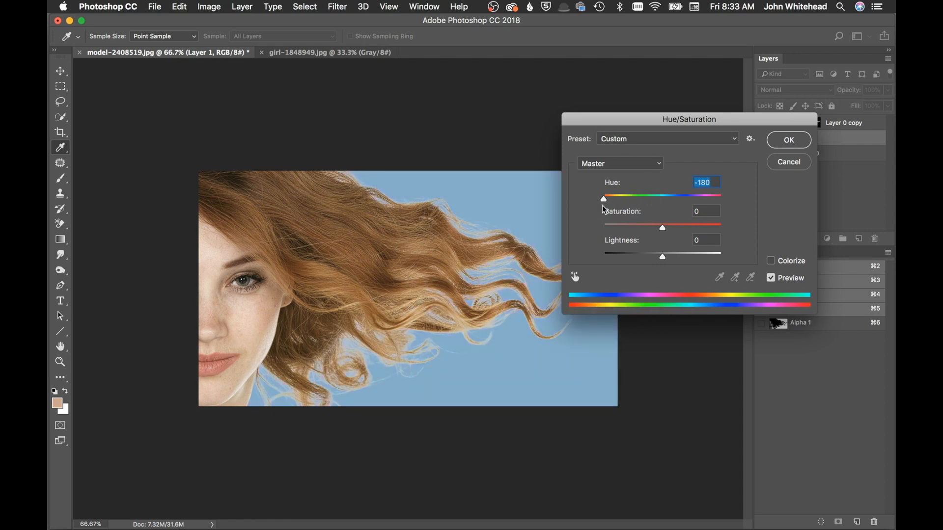
mouse_move(672, 244)
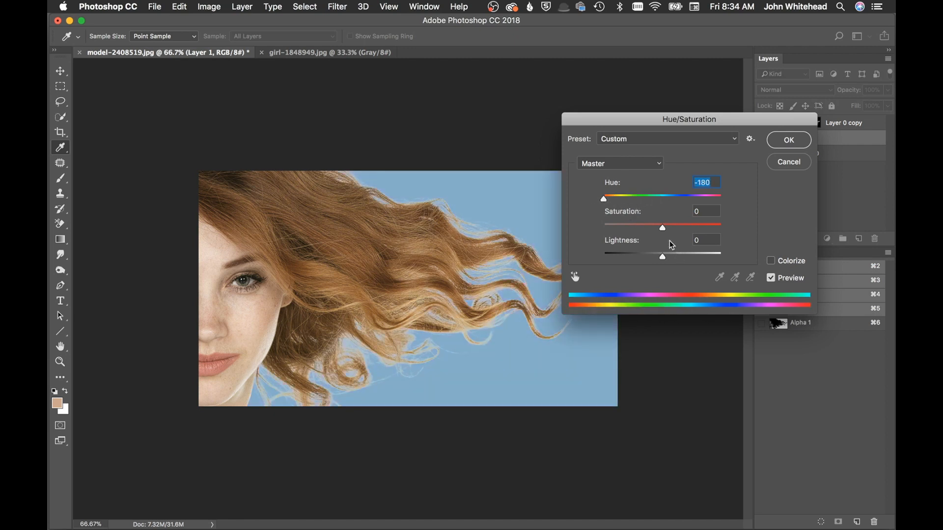
drag(662, 227, 617, 227)
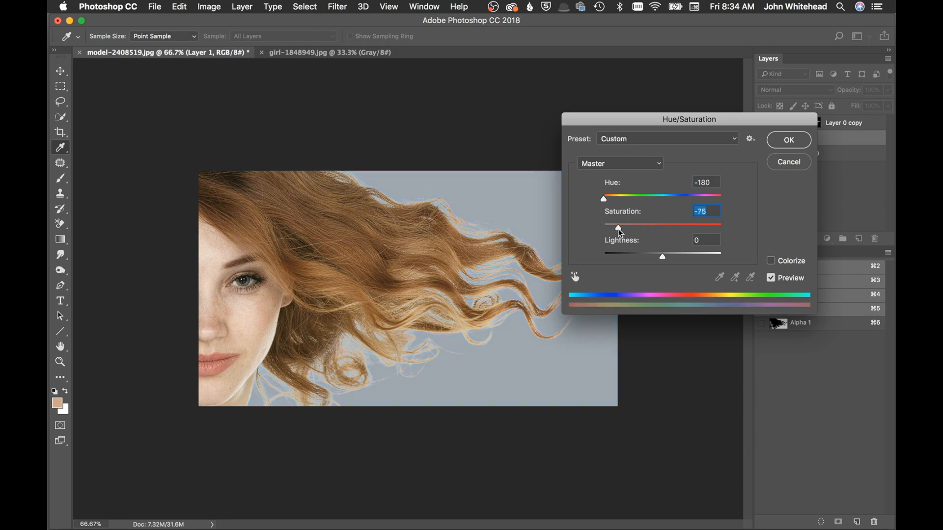
drag(619, 226, 622, 225)
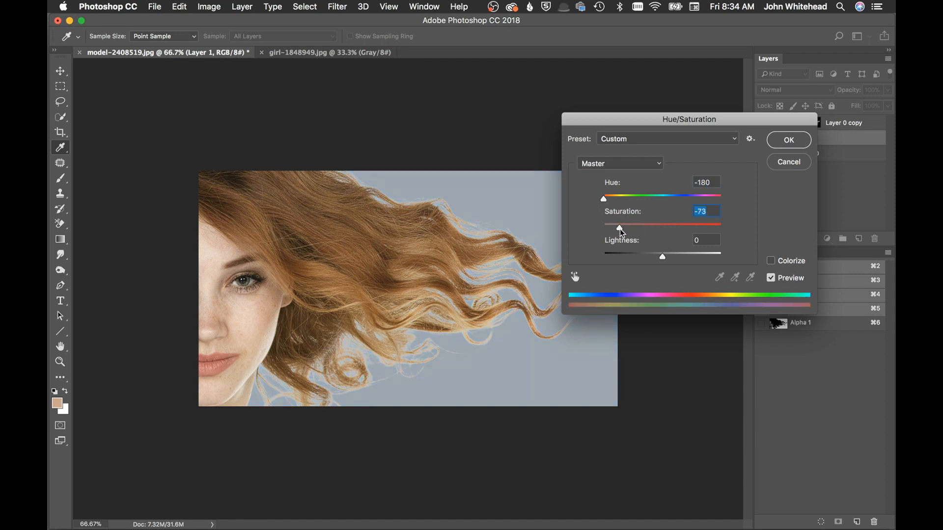
click(788, 139)
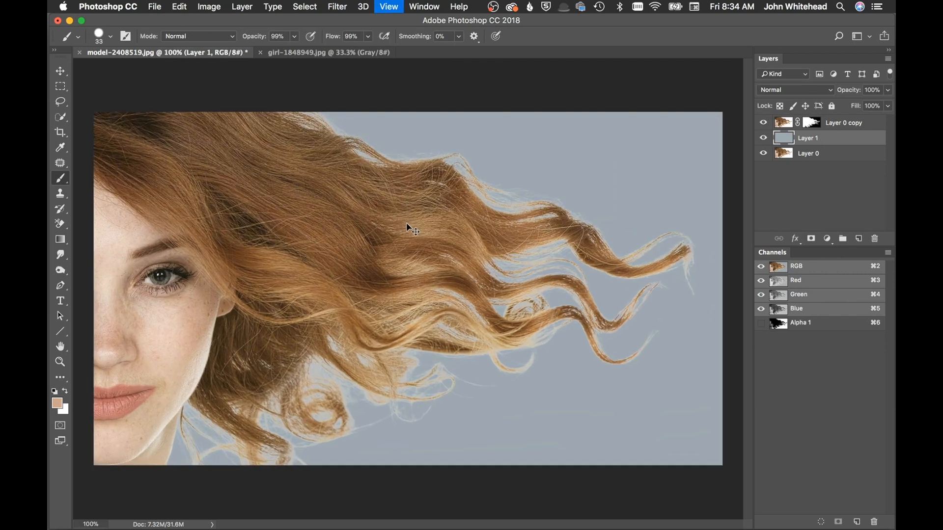
mouse_move(516, 196)
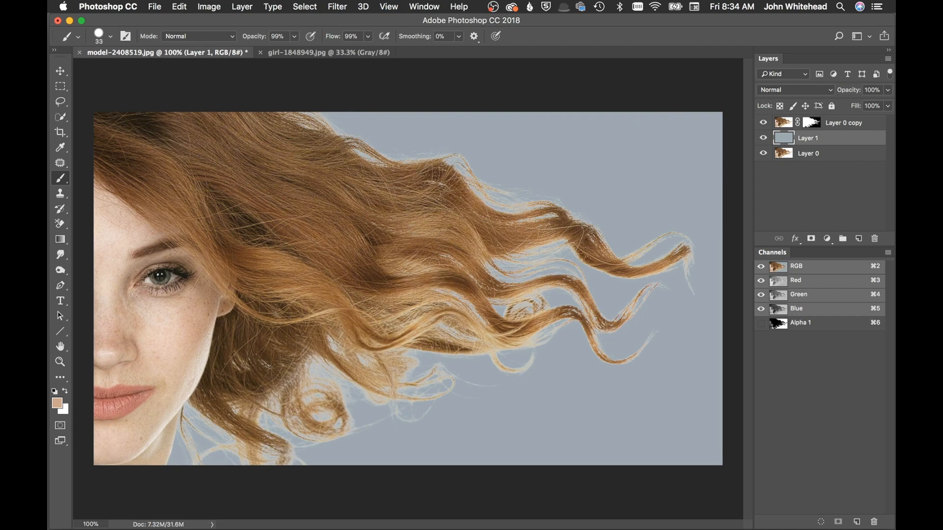
mouse_move(512, 383)
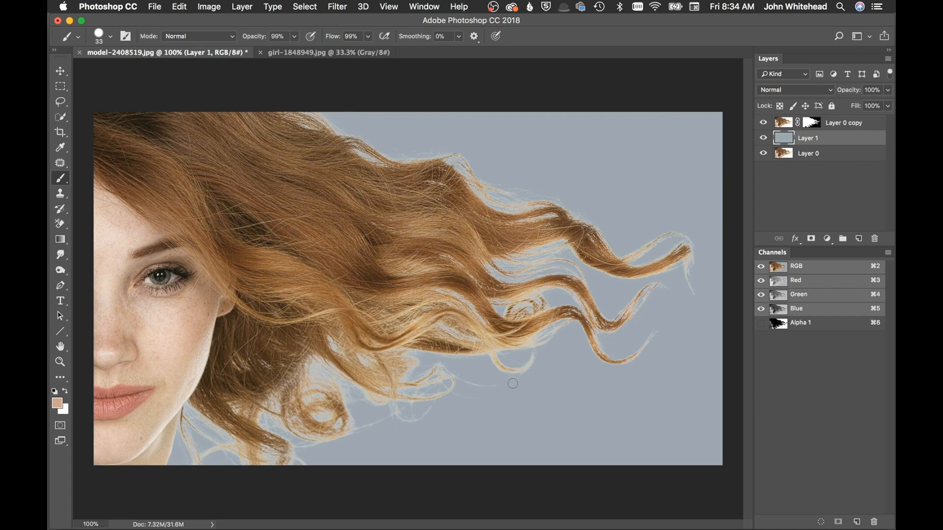
mouse_move(495, 378)
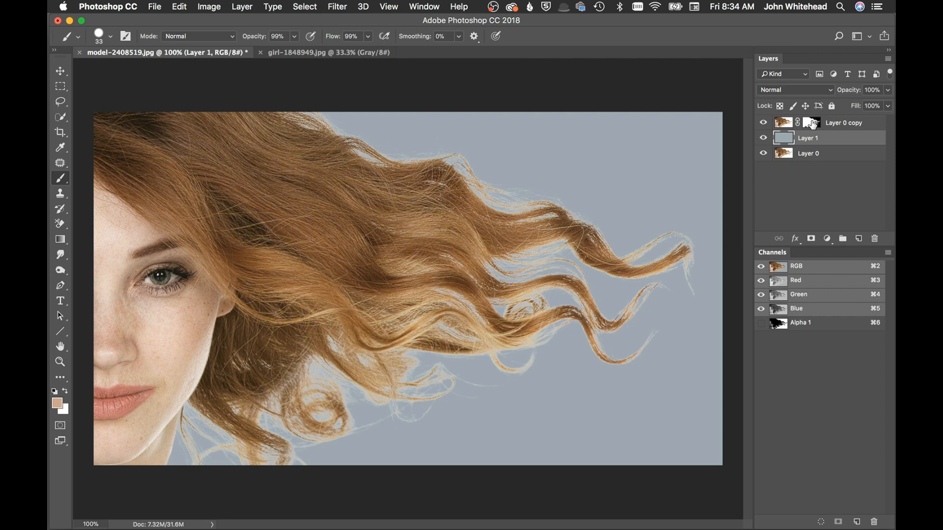
mouse_move(783, 123)
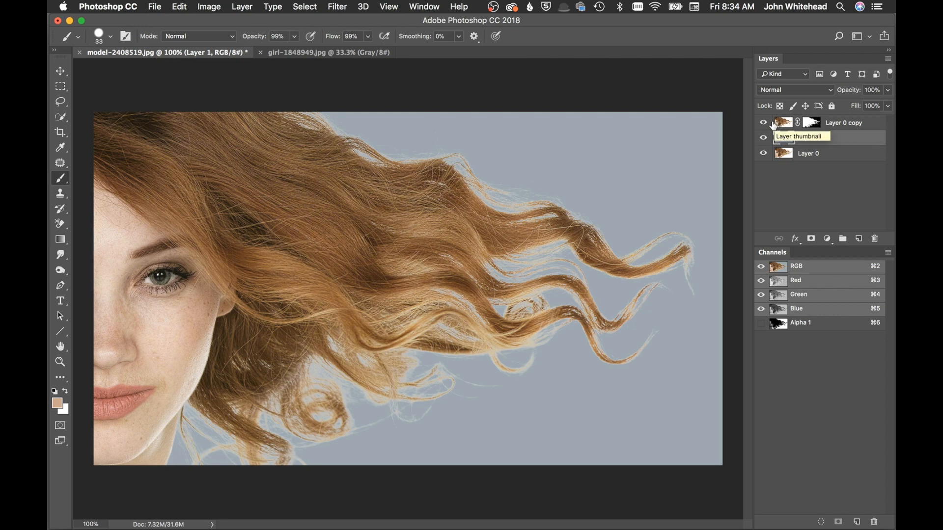
click(859, 239)
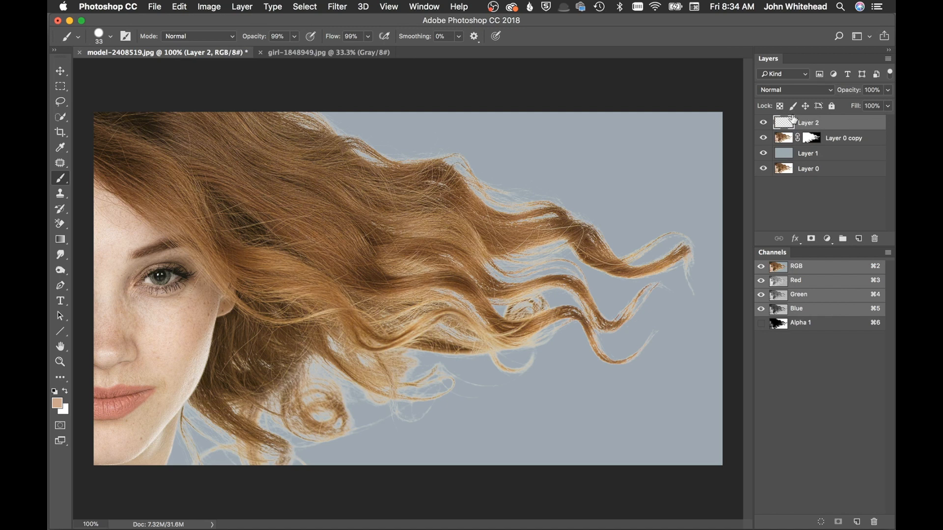
mouse_move(784, 125)
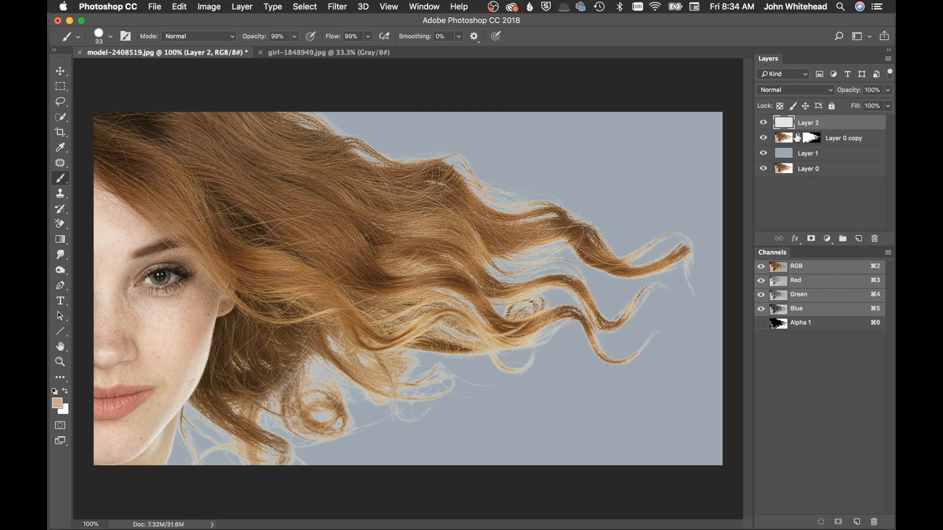
mouse_move(785, 123)
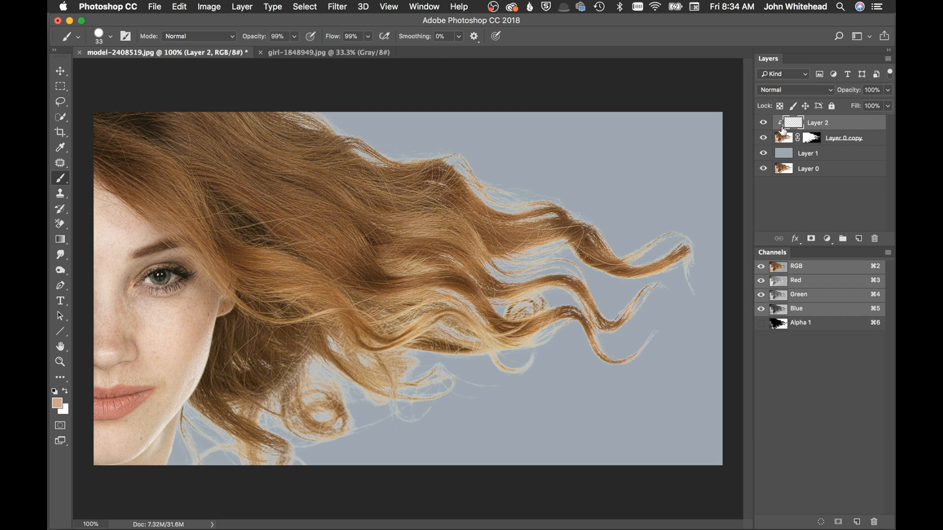
mouse_move(782, 130)
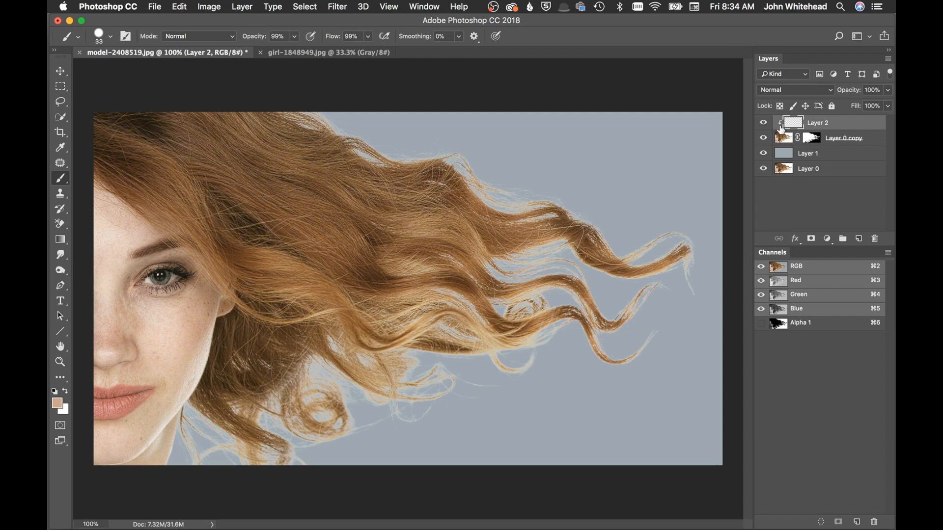
- Clip the new Layer 2 to Layer 0 copy and lower the painting opacity
right_click(818, 123)
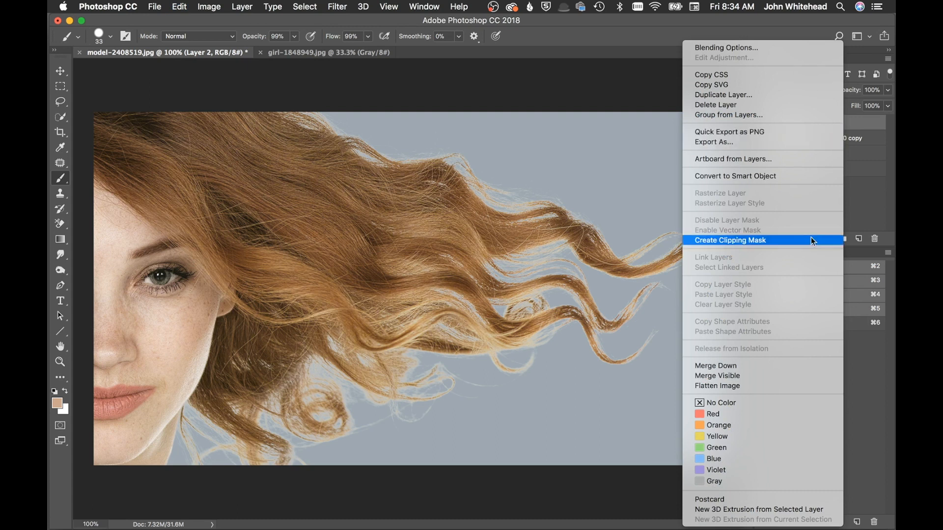
click(731, 240)
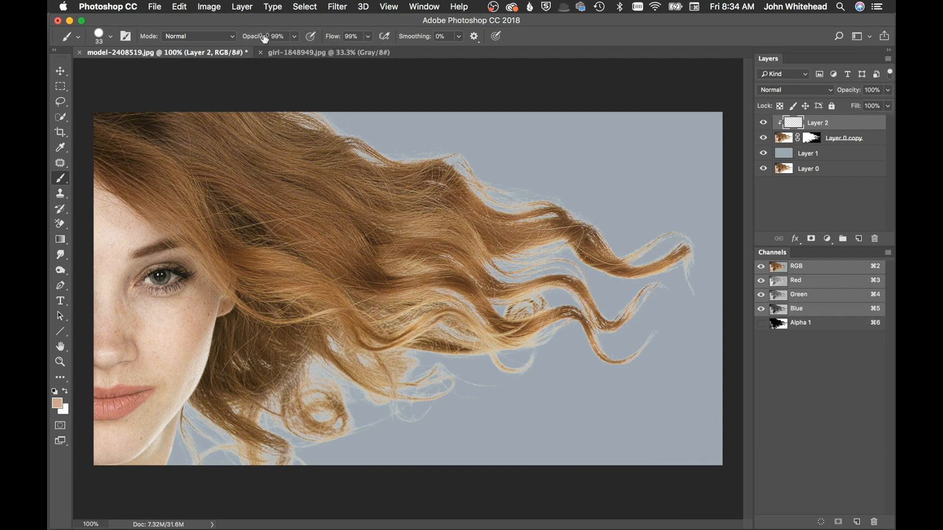
click(276, 36)
text(68)
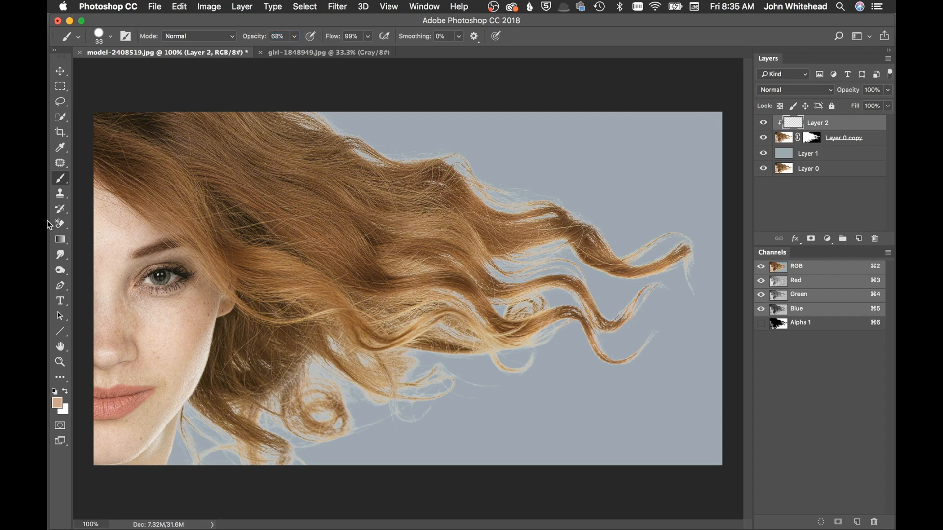
click(60, 193)
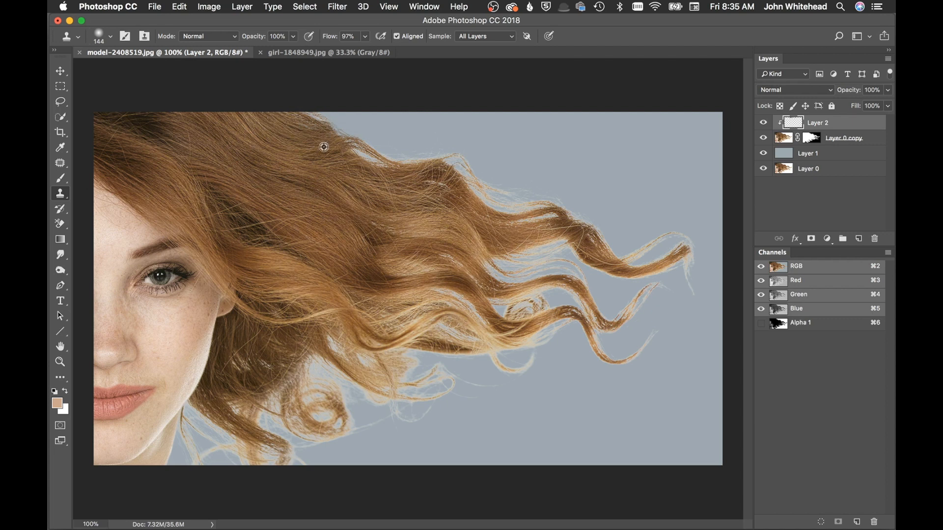
- Clone-stamp sampled hair texture over the pale fringing on the upper and middle strands
click(324, 147)
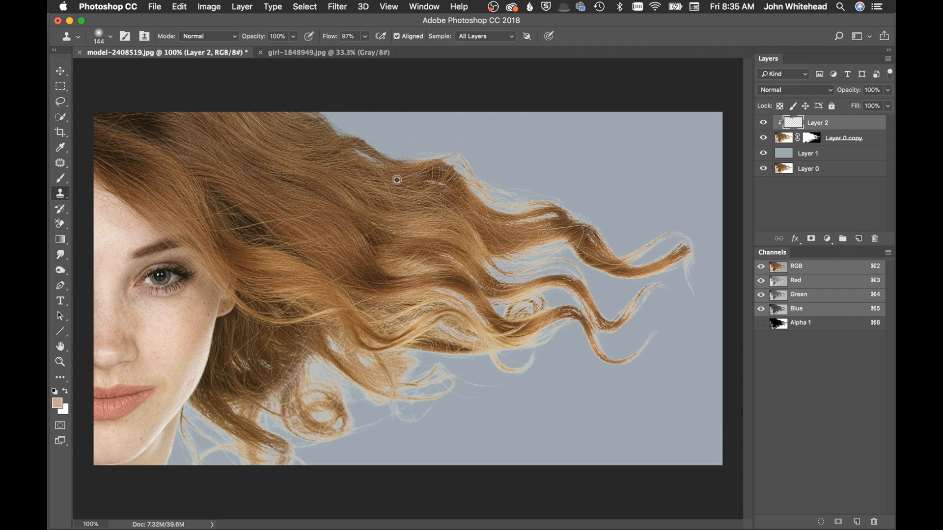
click(396, 181)
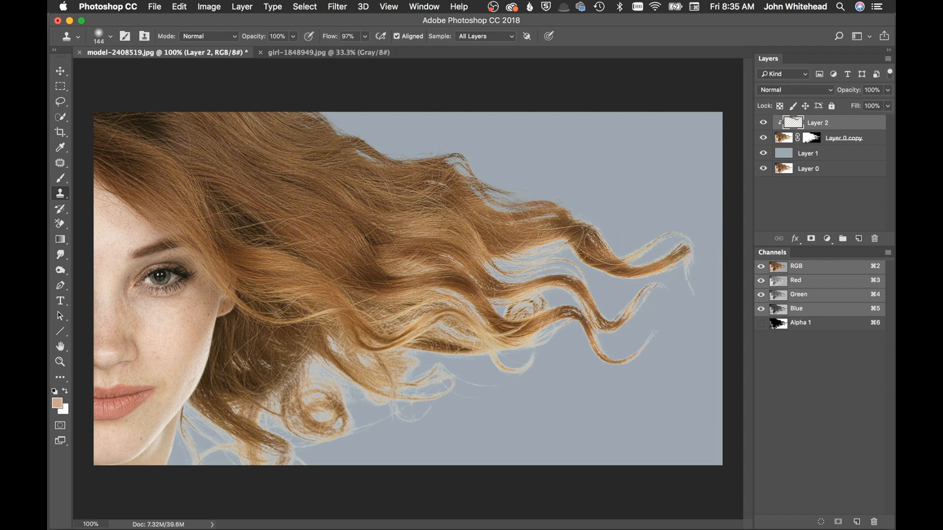
click(524, 249)
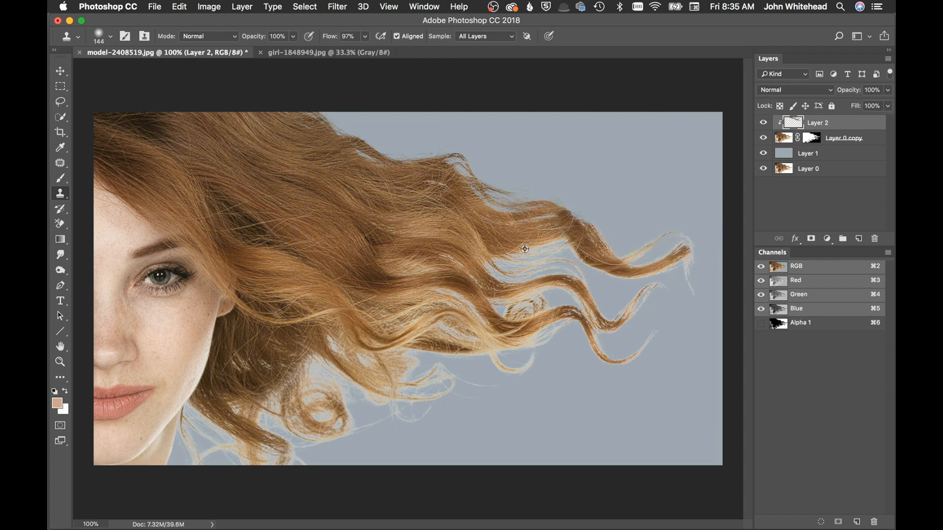
drag(523, 249, 675, 276)
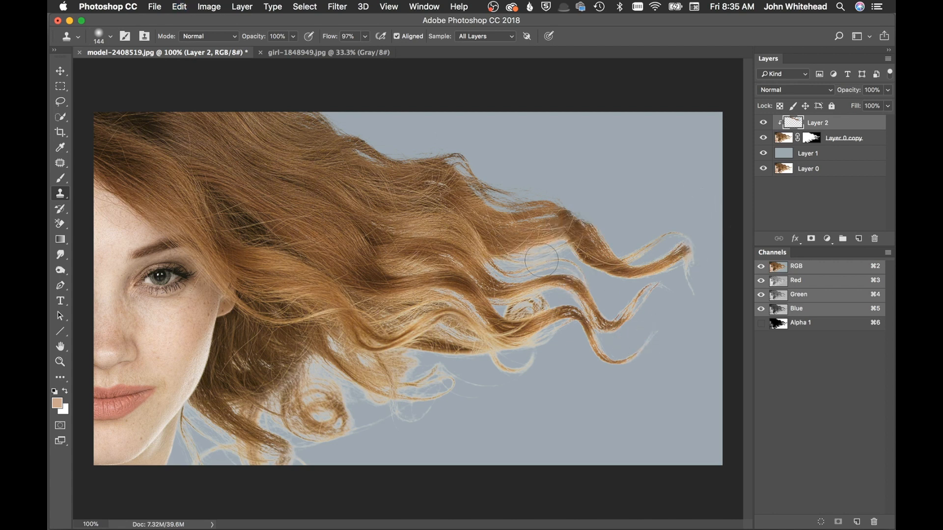
click(538, 265)
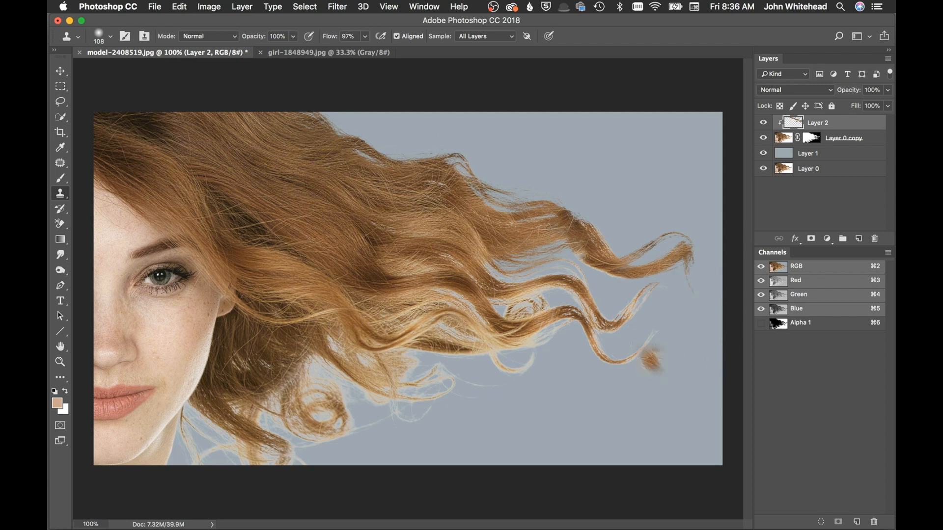
click(649, 364)
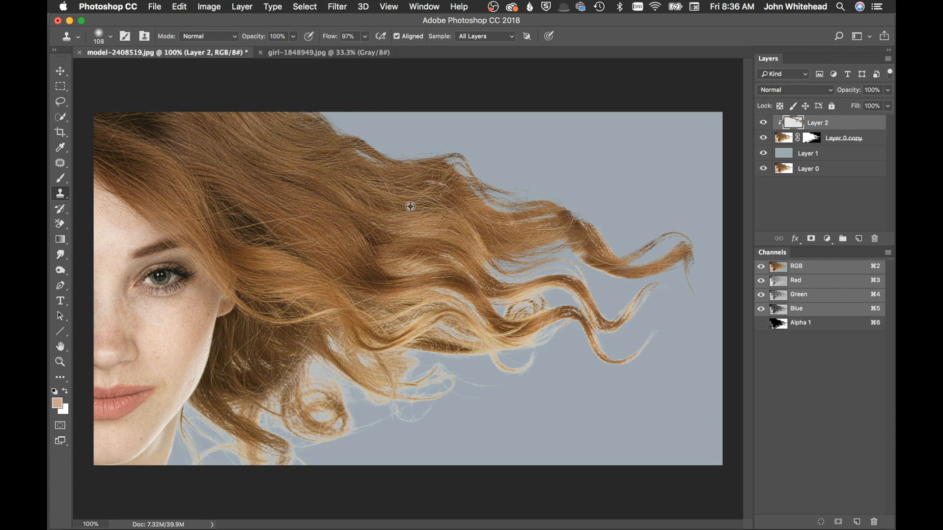
click(625, 310)
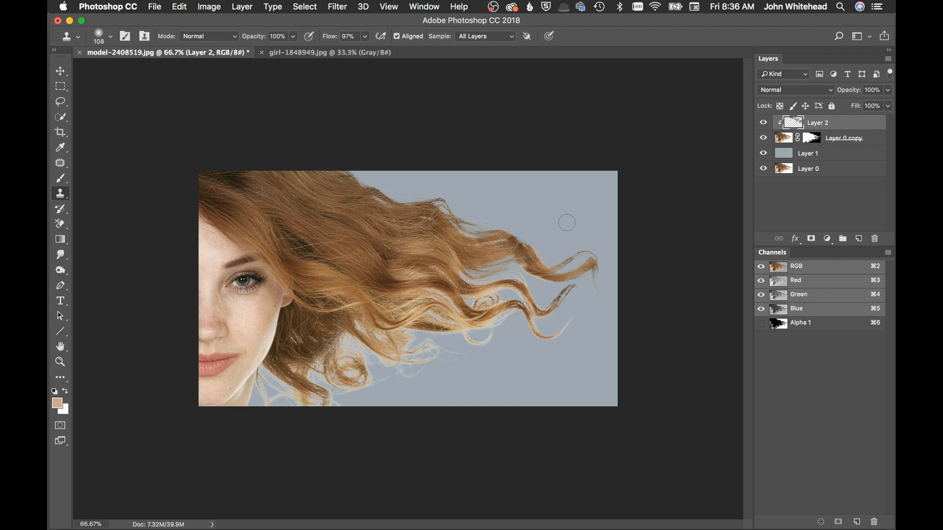
mouse_move(251, 413)
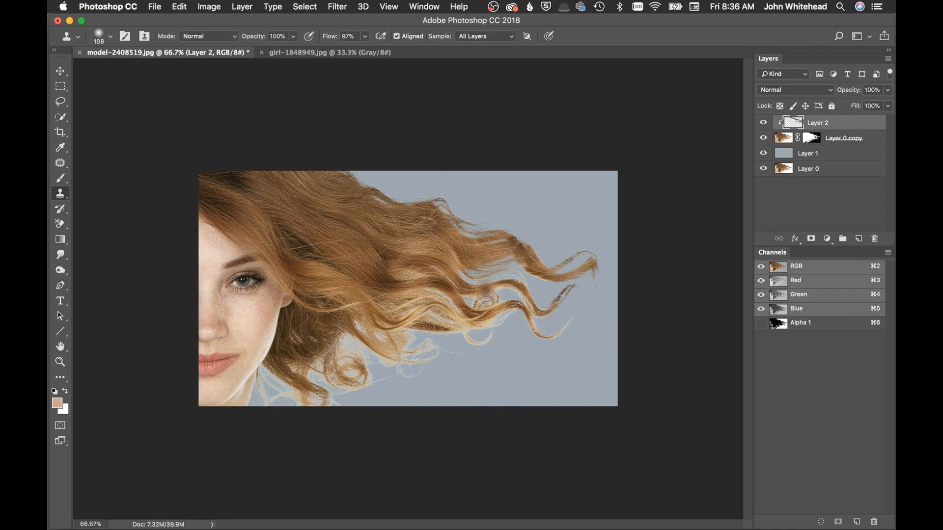
click(581, 311)
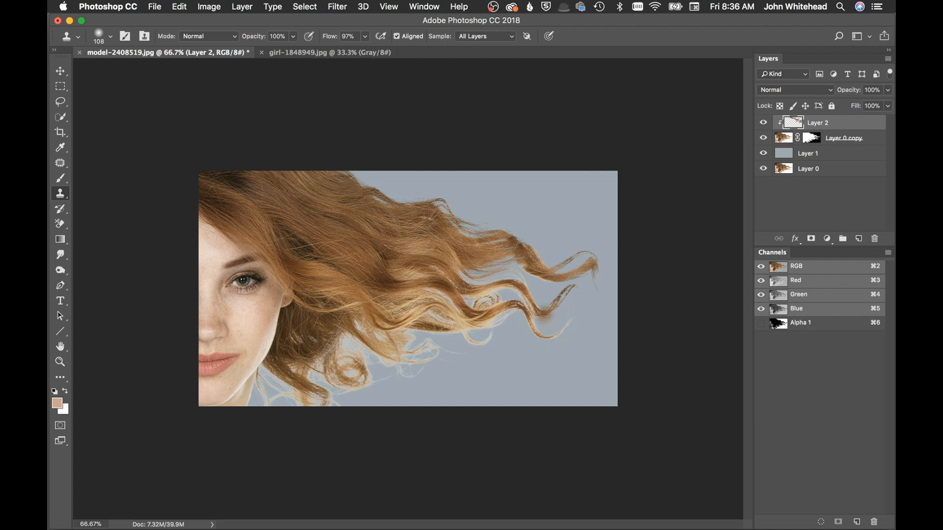
mouse_move(466, 189)
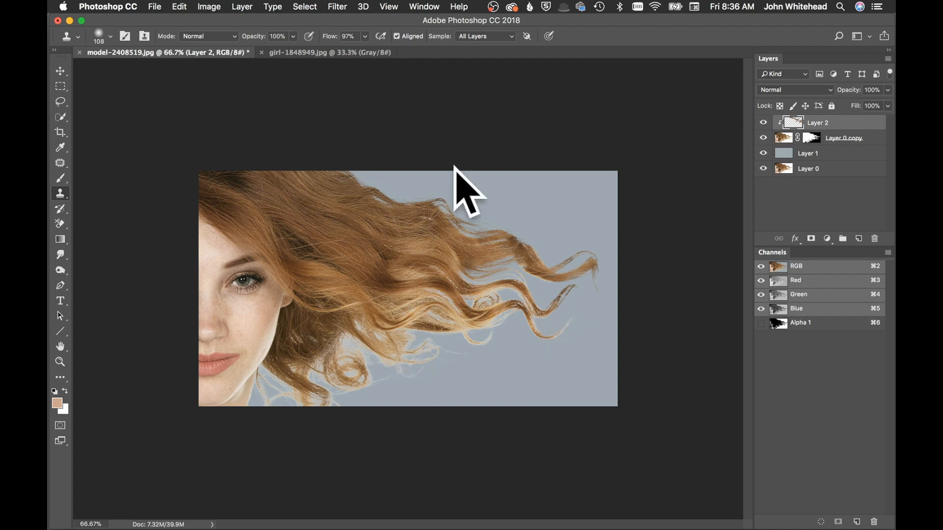